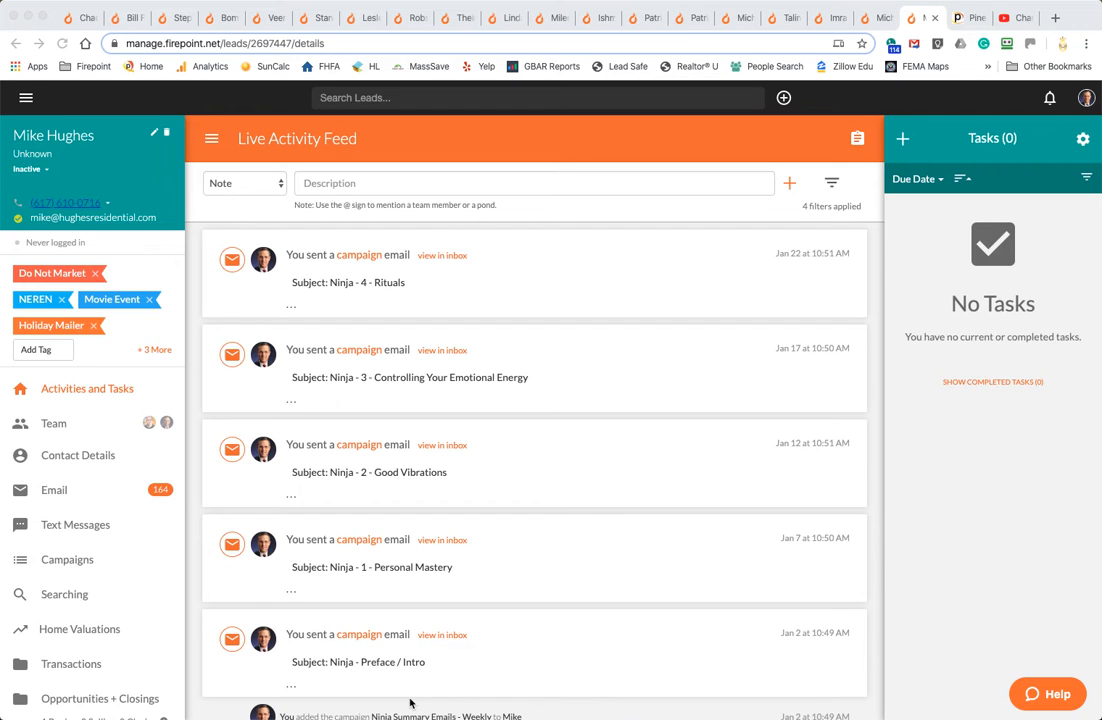
mouse_move(112, 158)
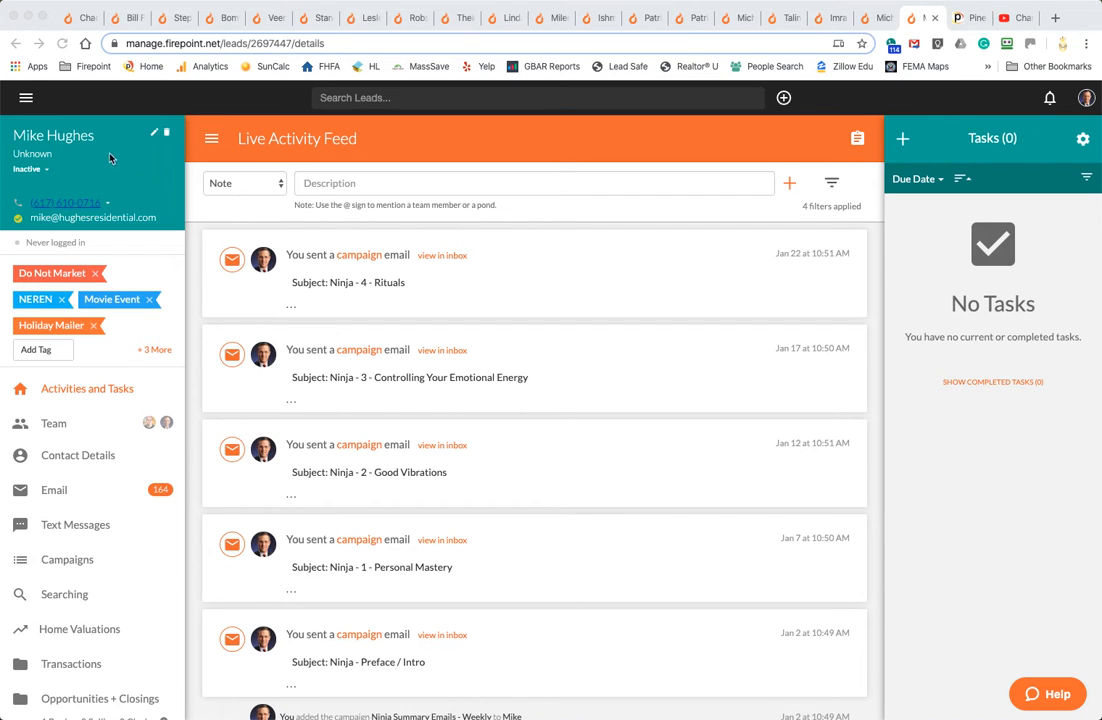
mouse_move(180, 216)
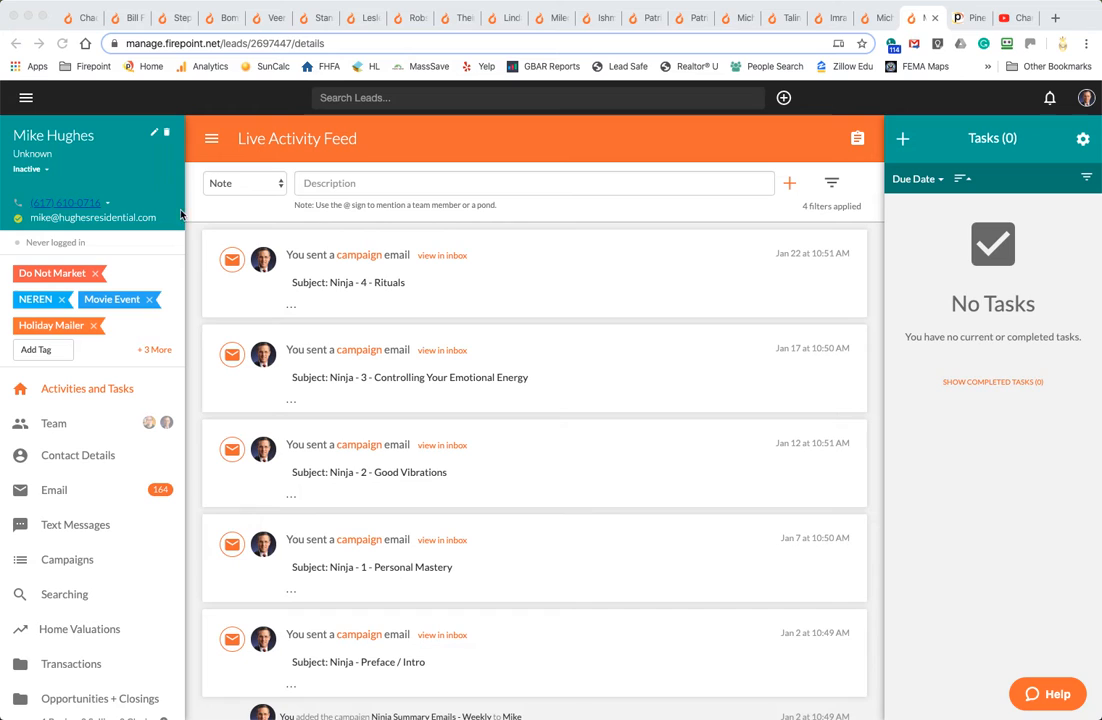
mouse_move(196, 268)
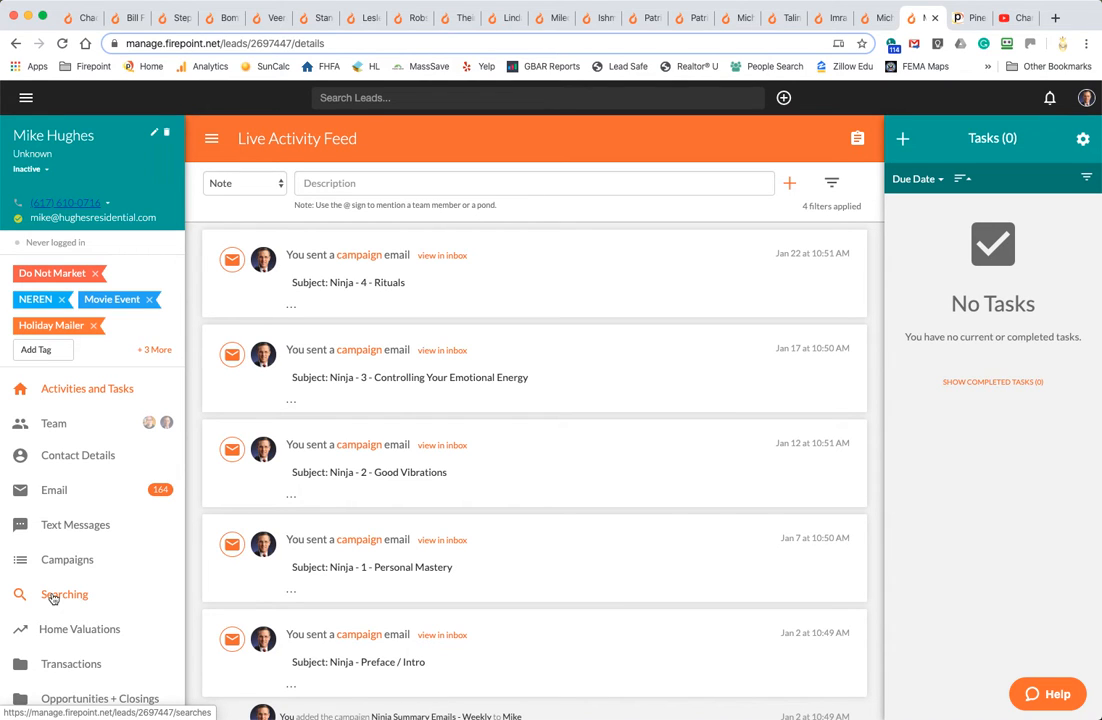
View the lead's Searching overview, showing no activity and no saved searches
left_click(64, 594)
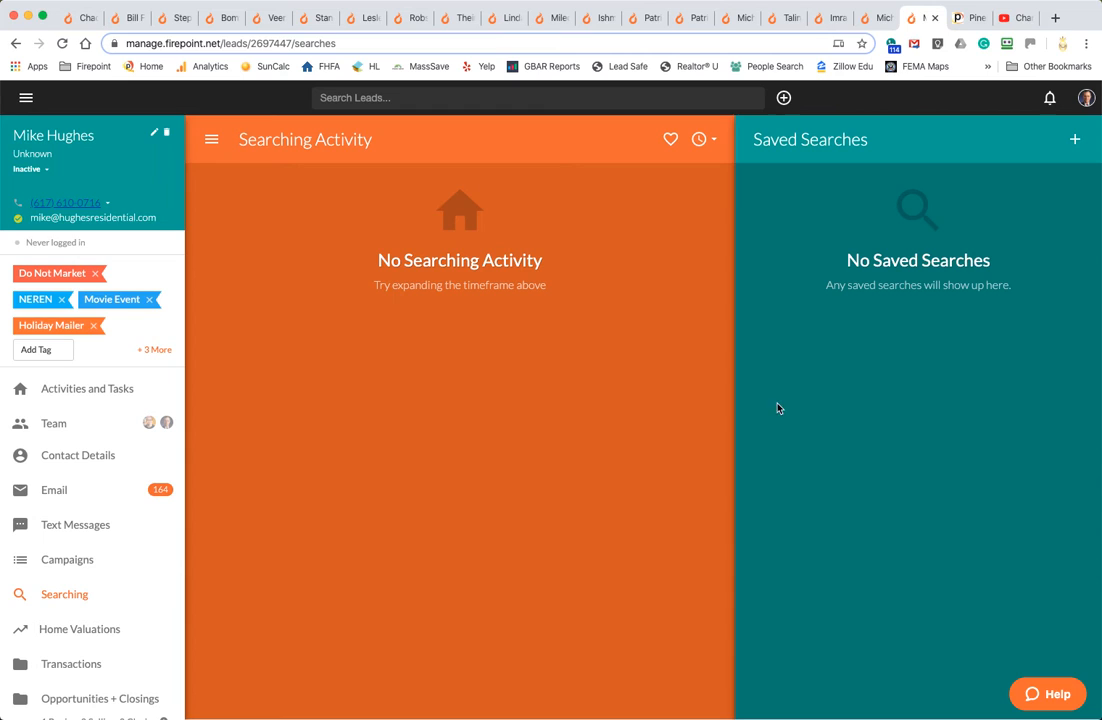
mouse_move(1064, 312)
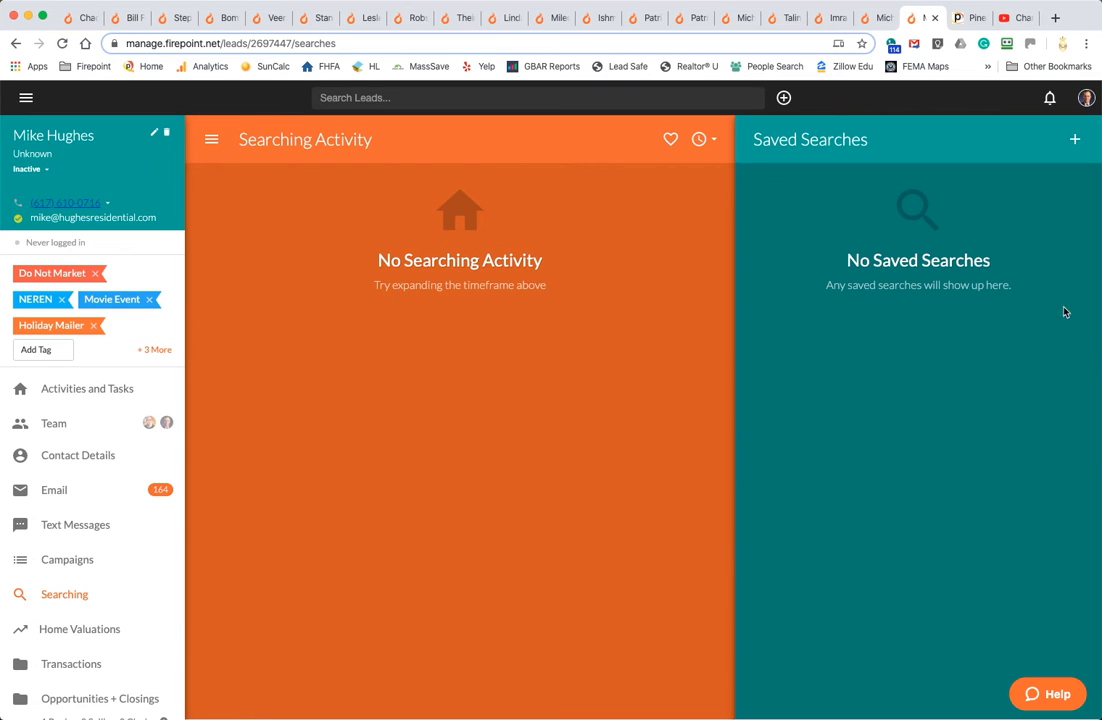
mouse_move(112, 224)
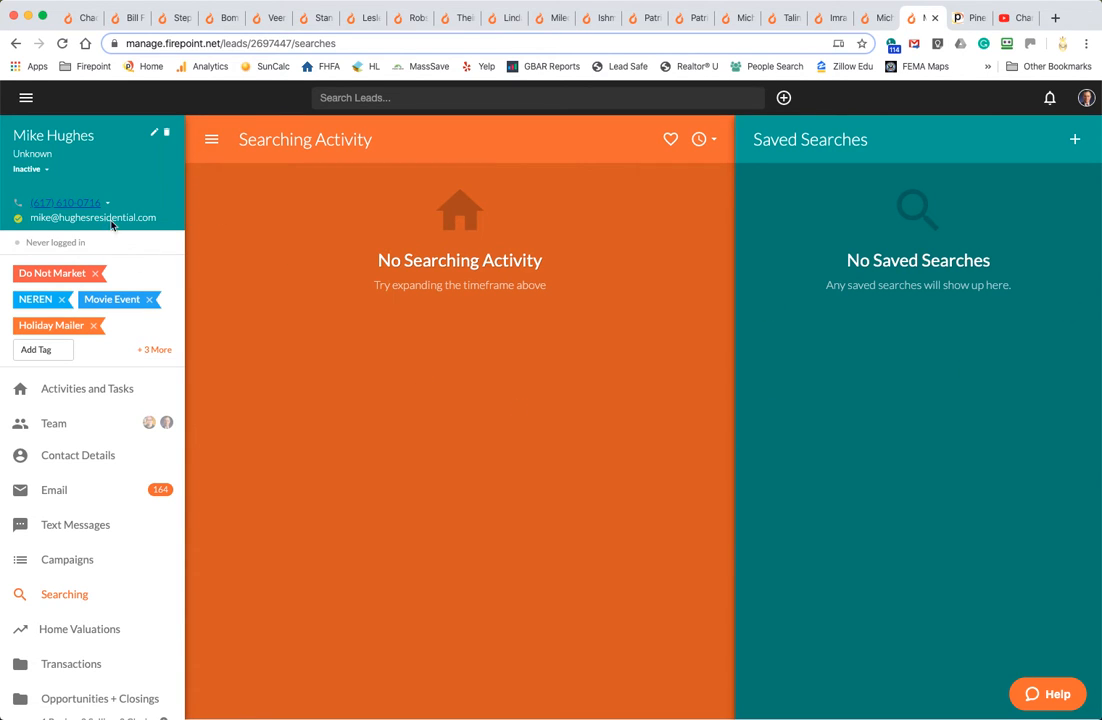
mouse_move(328, 470)
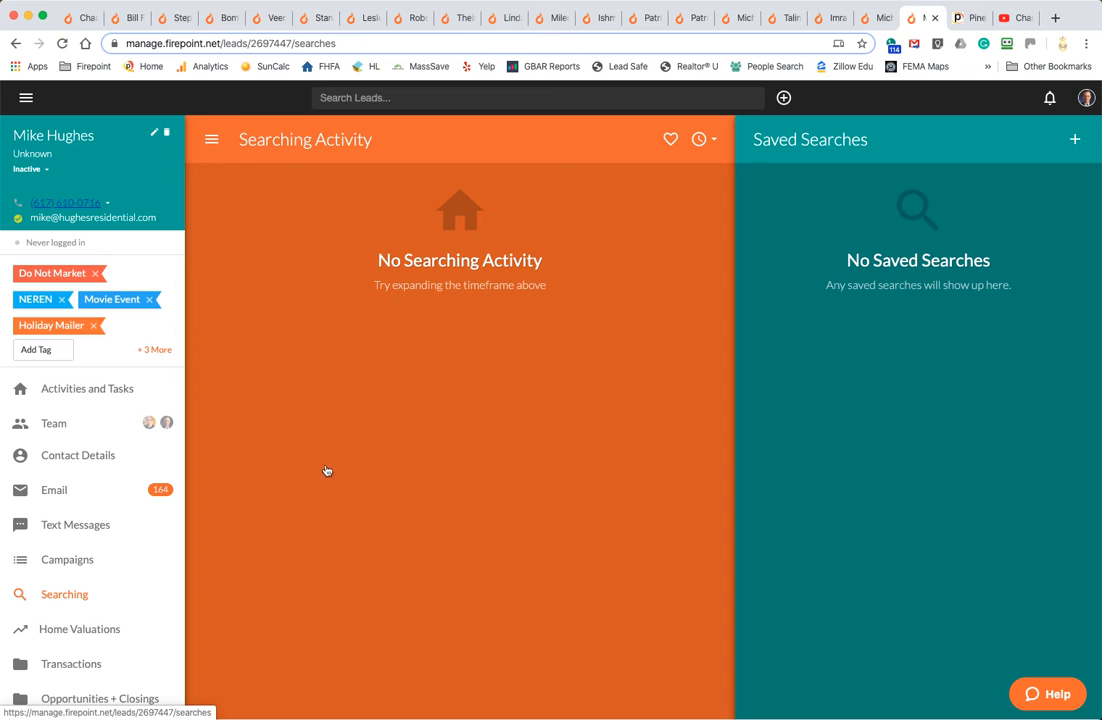
left_click(1076, 140)
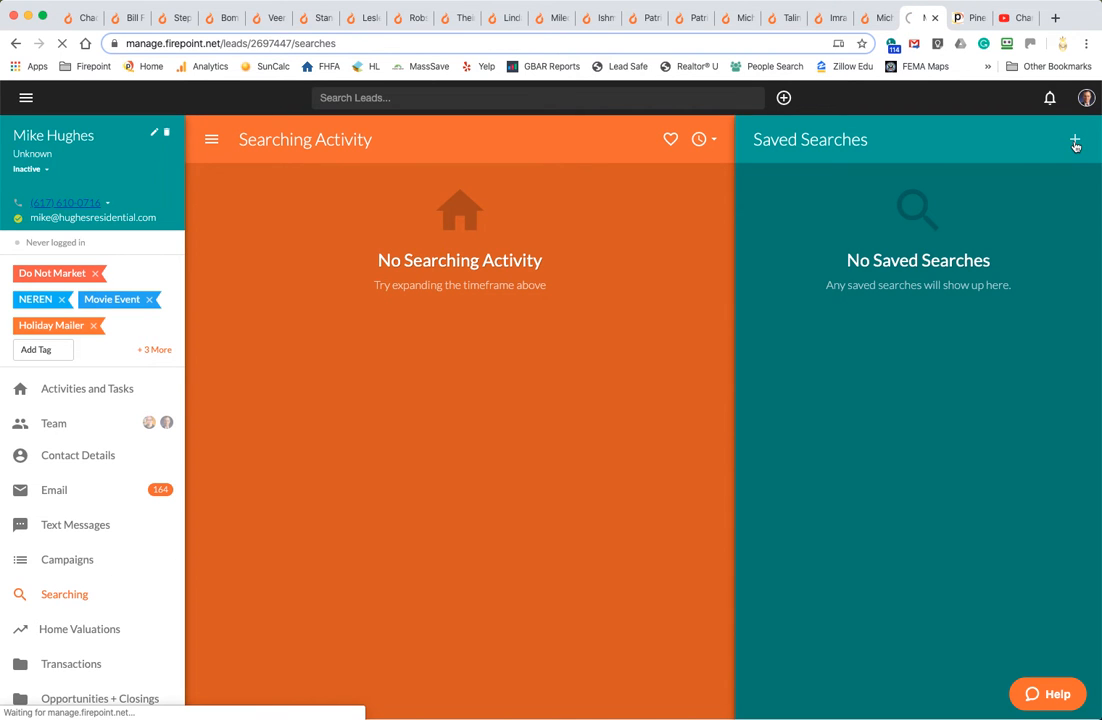
Create a new search limited to Watertown and Waltham, MA (187 results)
left_click(1076, 140)
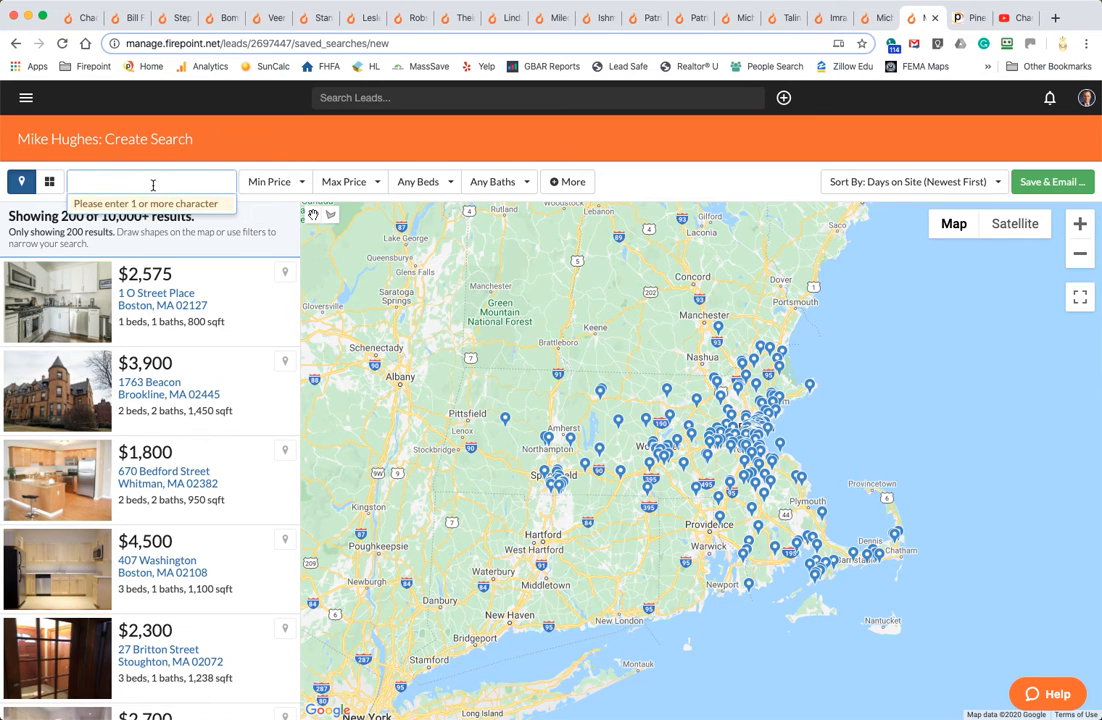
type("Watertown (MA")
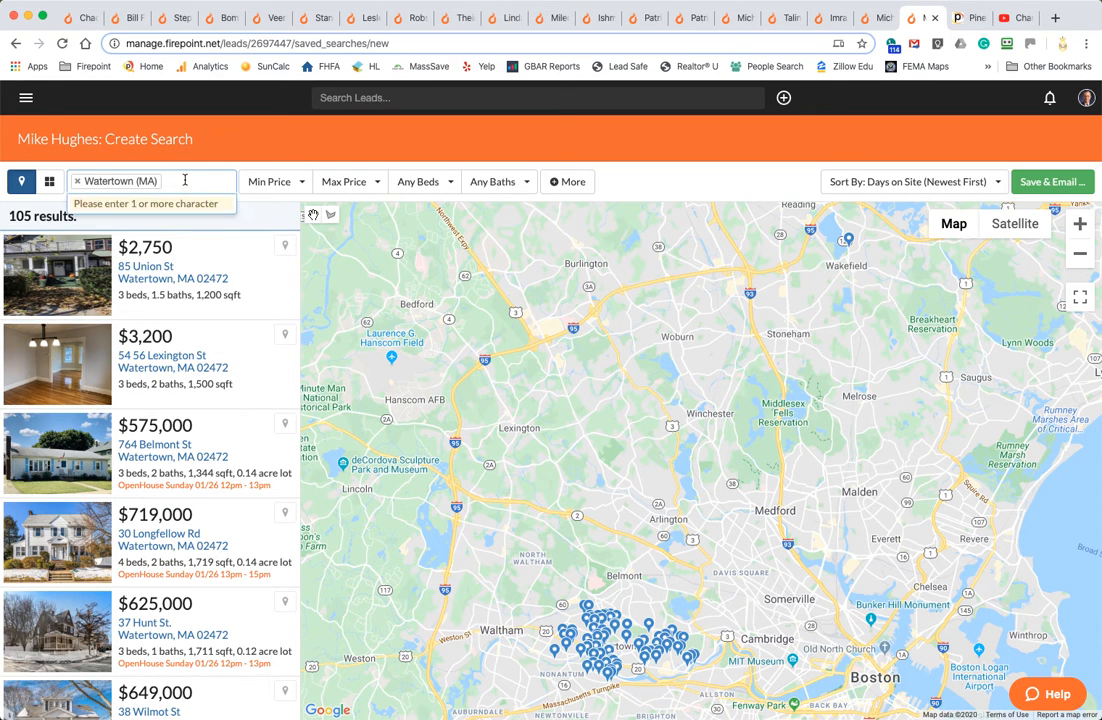
type("waltham (MA")
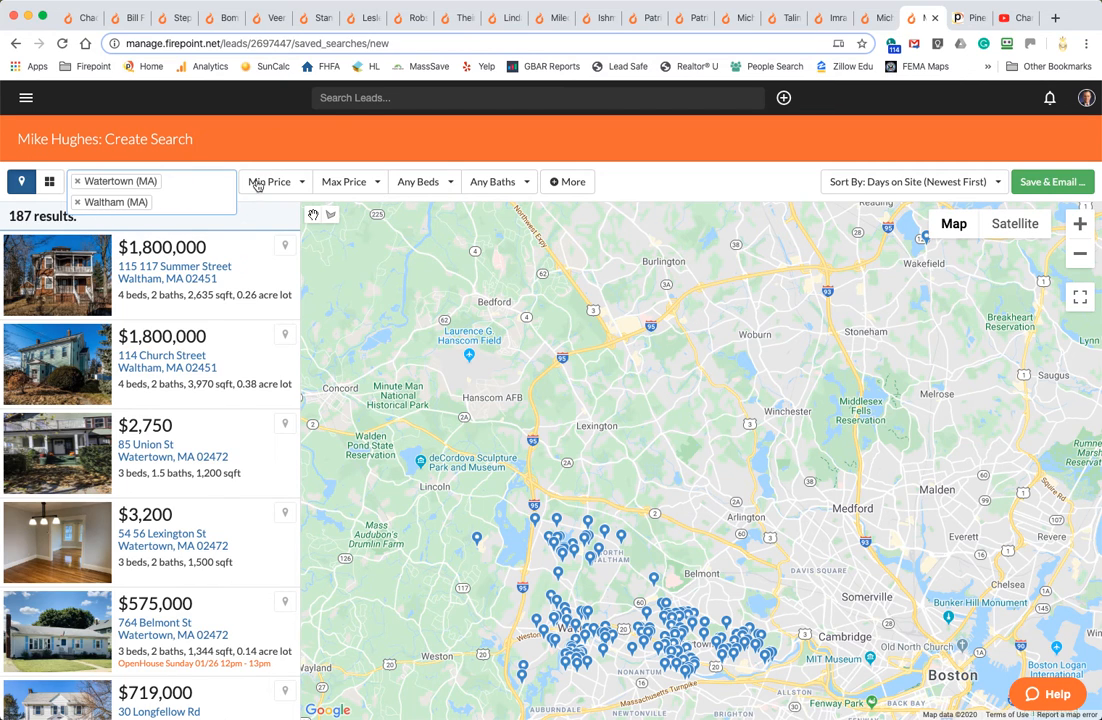
Set the price range from $500,000 to $750,000
left_click(276, 180)
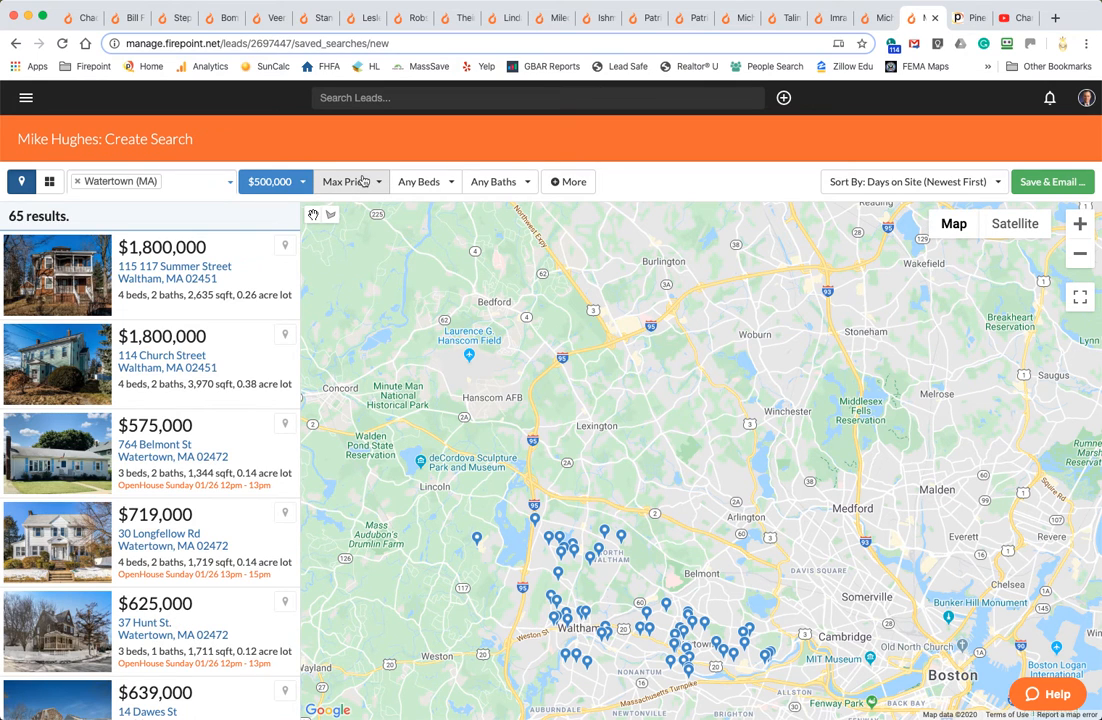
left_click(350, 180)
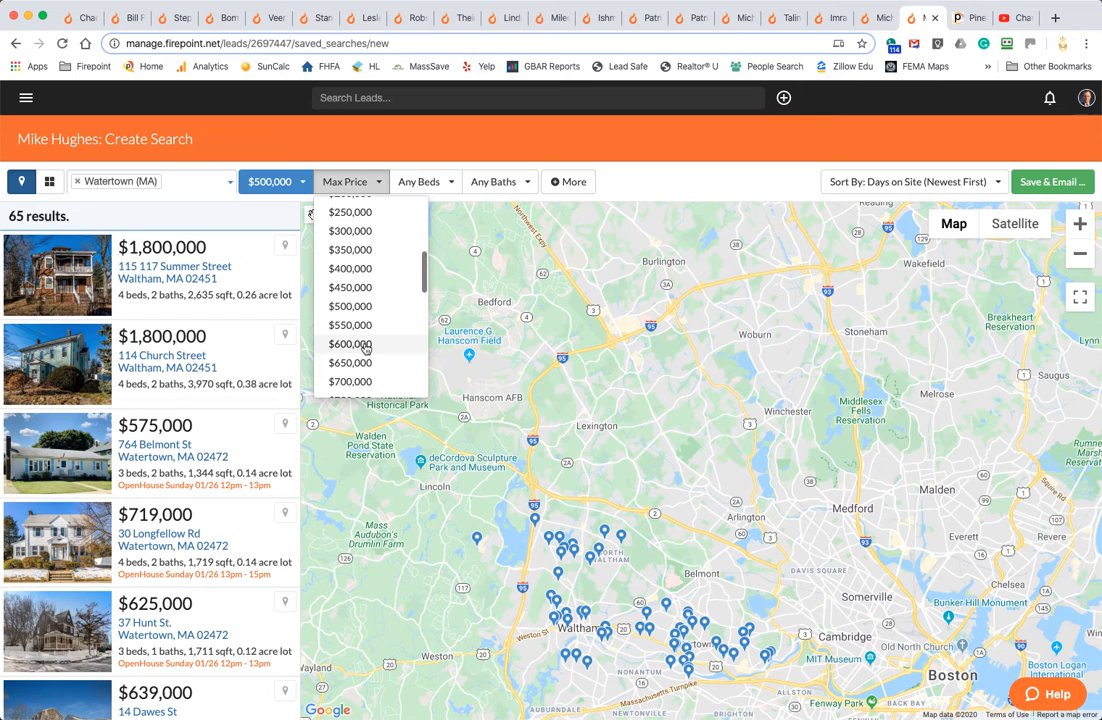
scroll("down", 3)
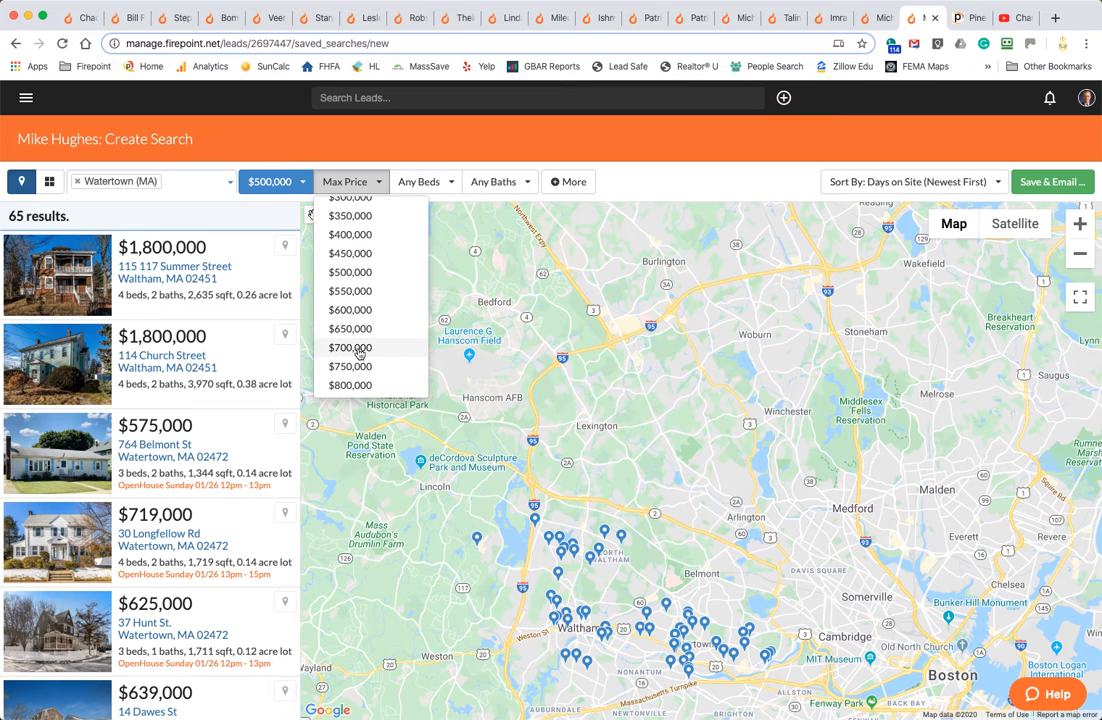
mouse_move(348, 366)
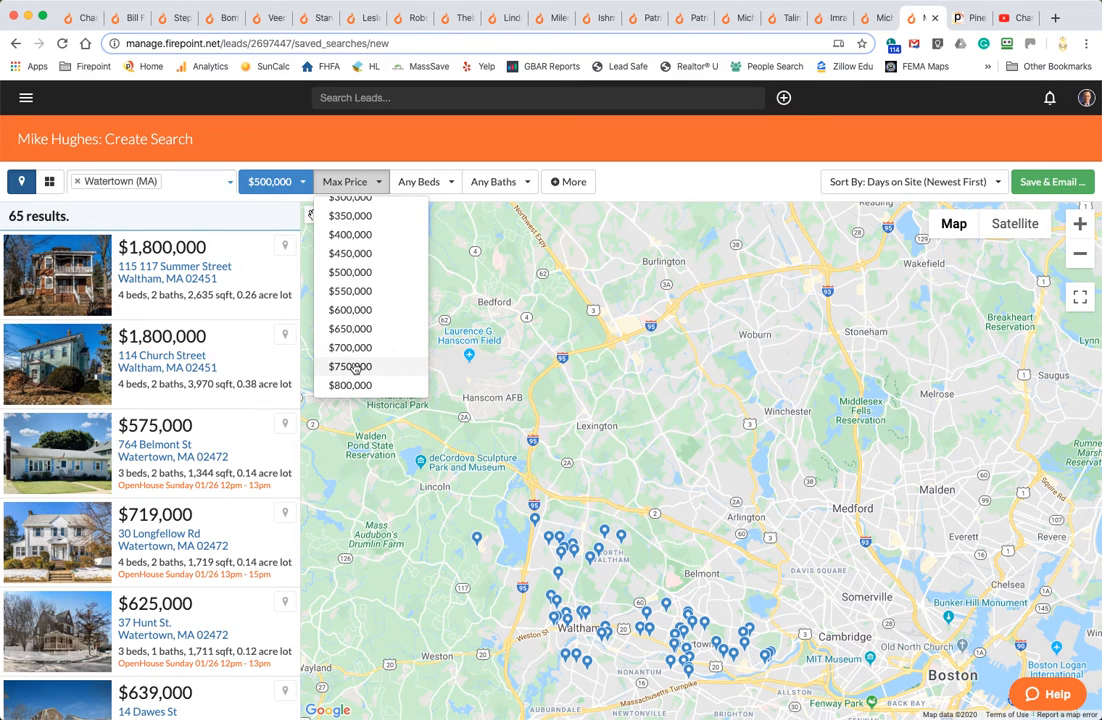
left_click(350, 366)
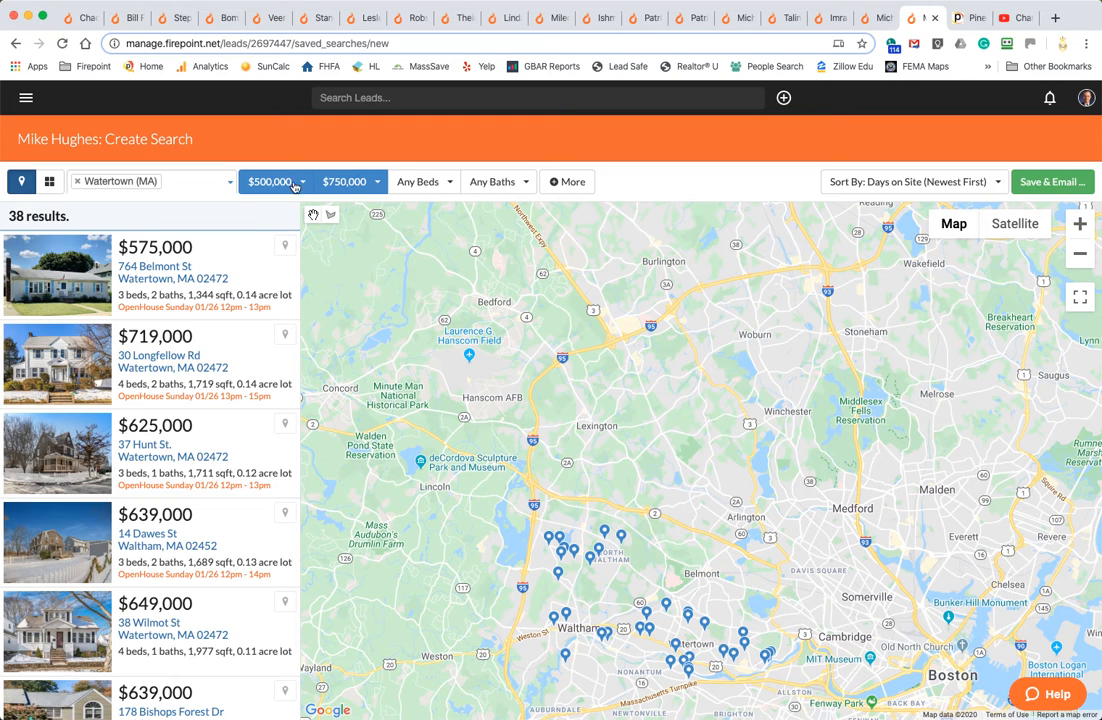
mouse_move(424, 180)
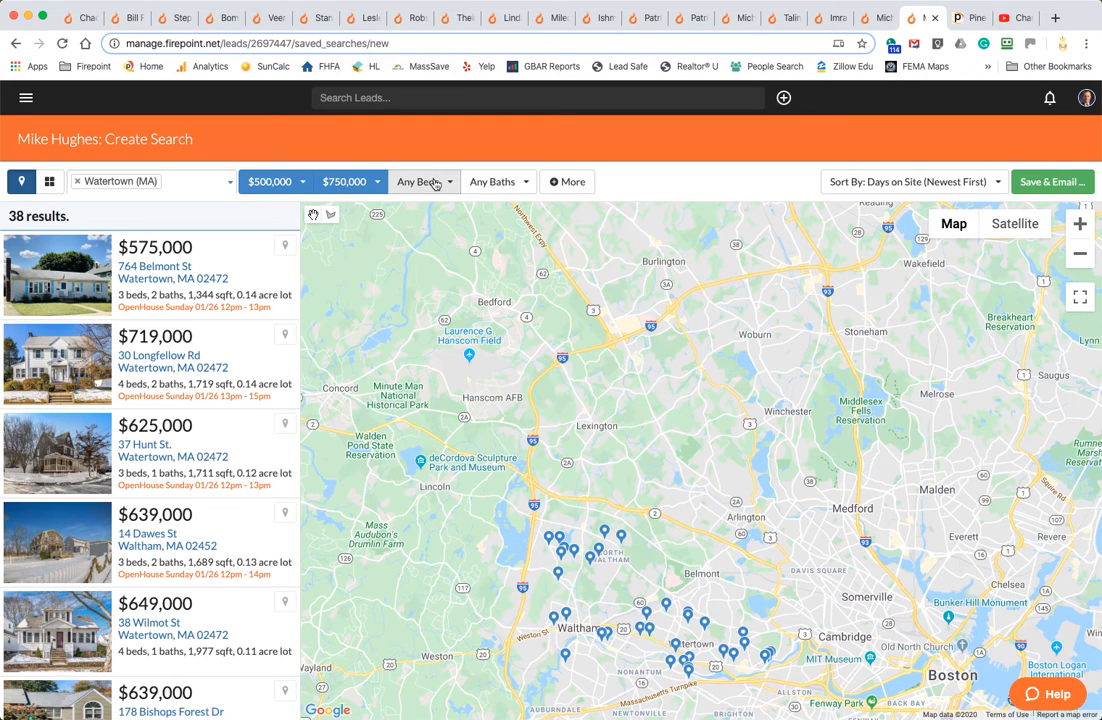
Require 3+ beds and 2+ baths, narrowing results to 18 properties
left_click(420, 180)
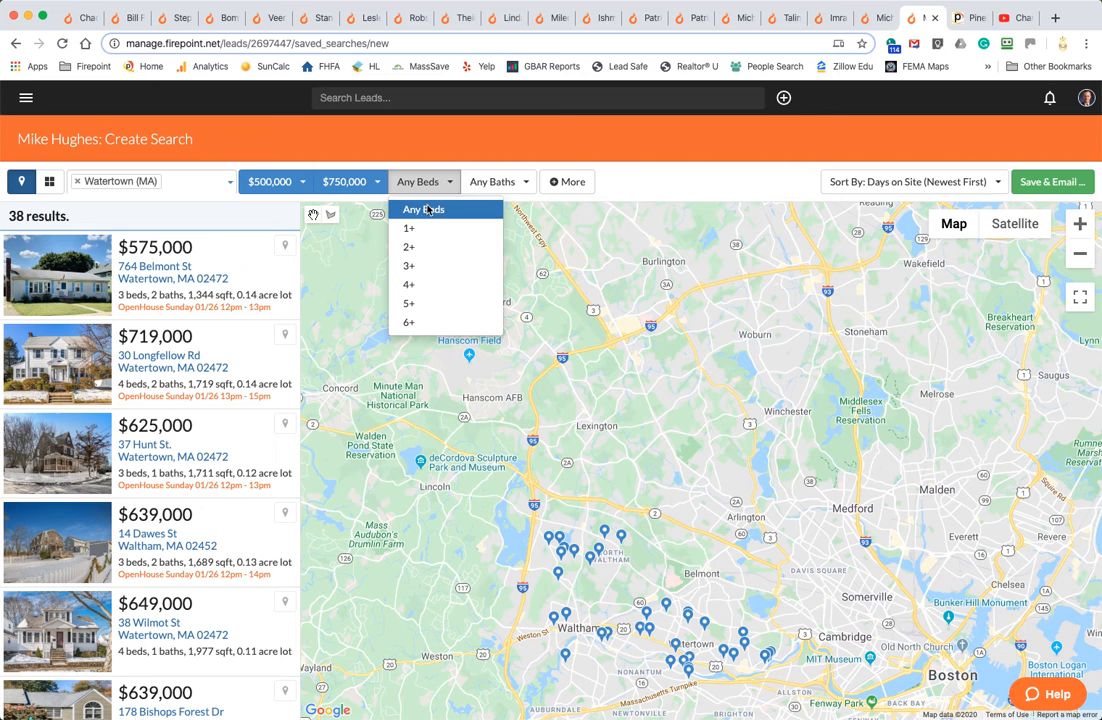
mouse_move(416, 266)
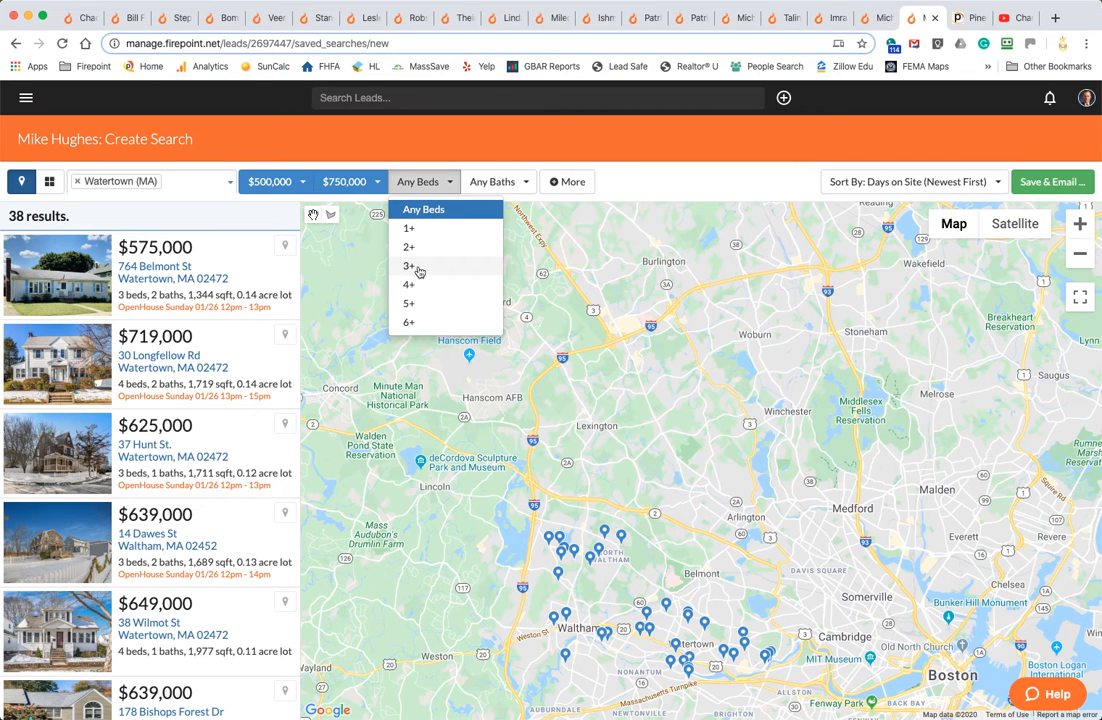
left_click(408, 266)
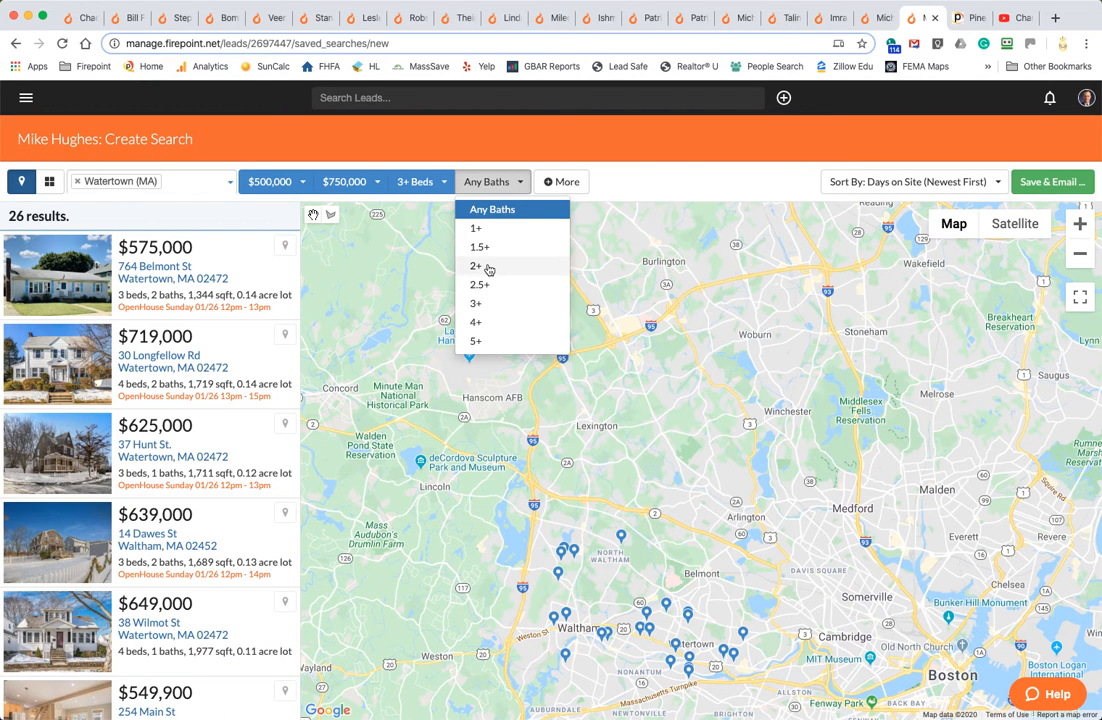
mouse_move(500, 246)
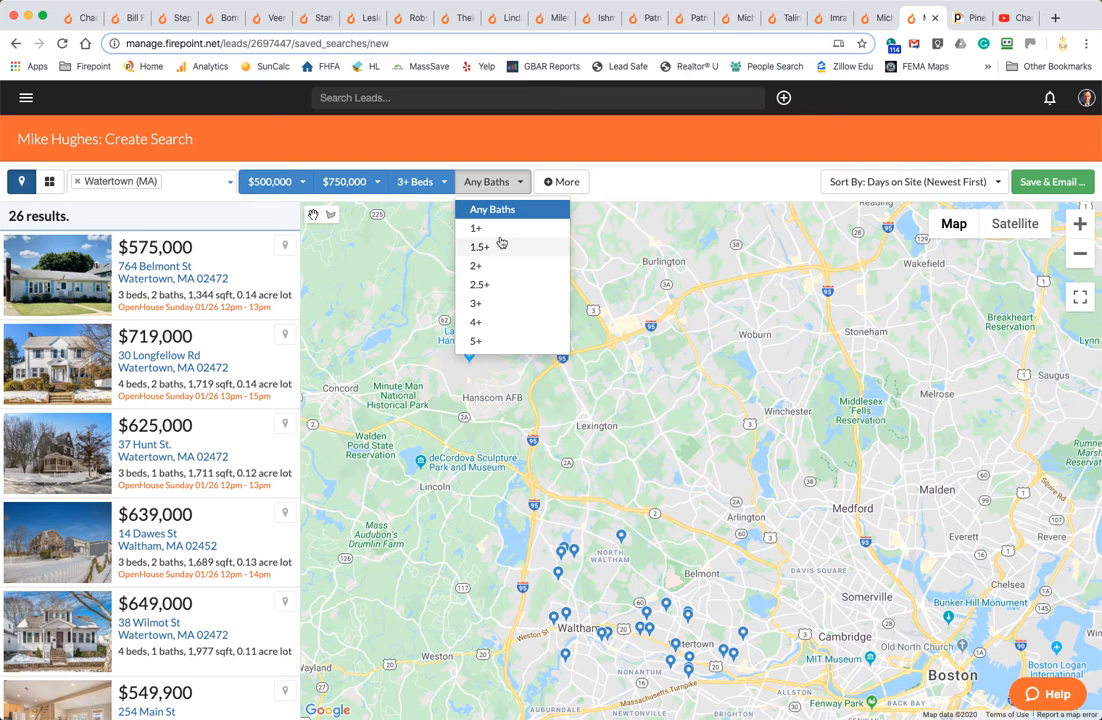
left_click(480, 284)
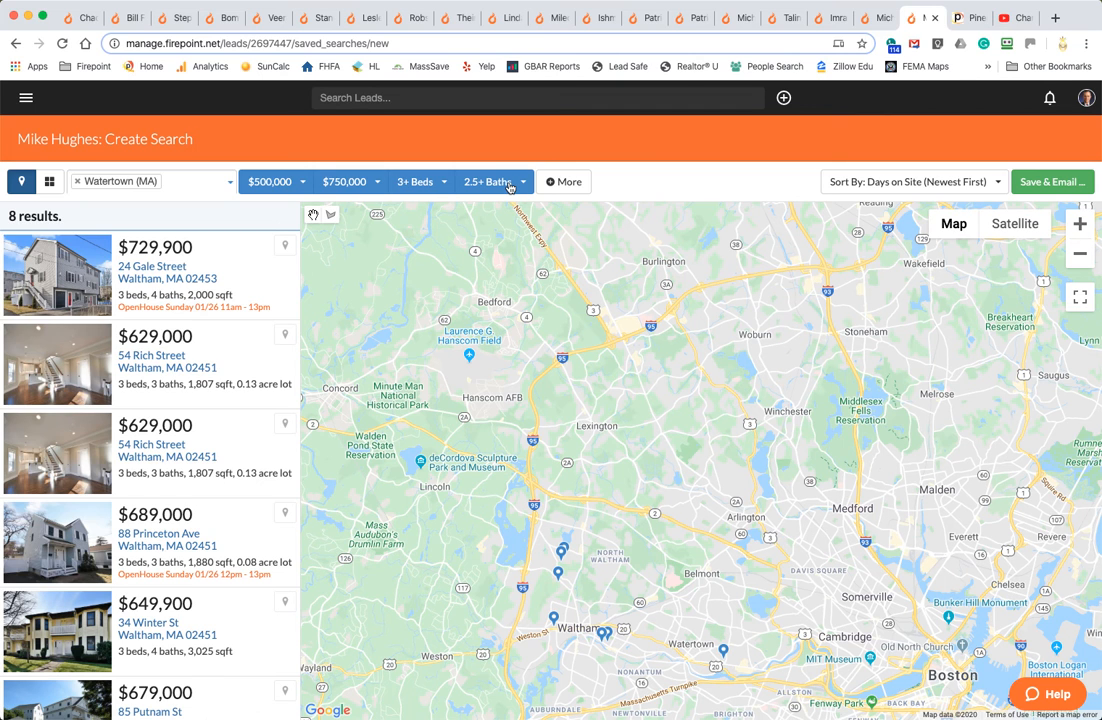
left_click(490, 180)
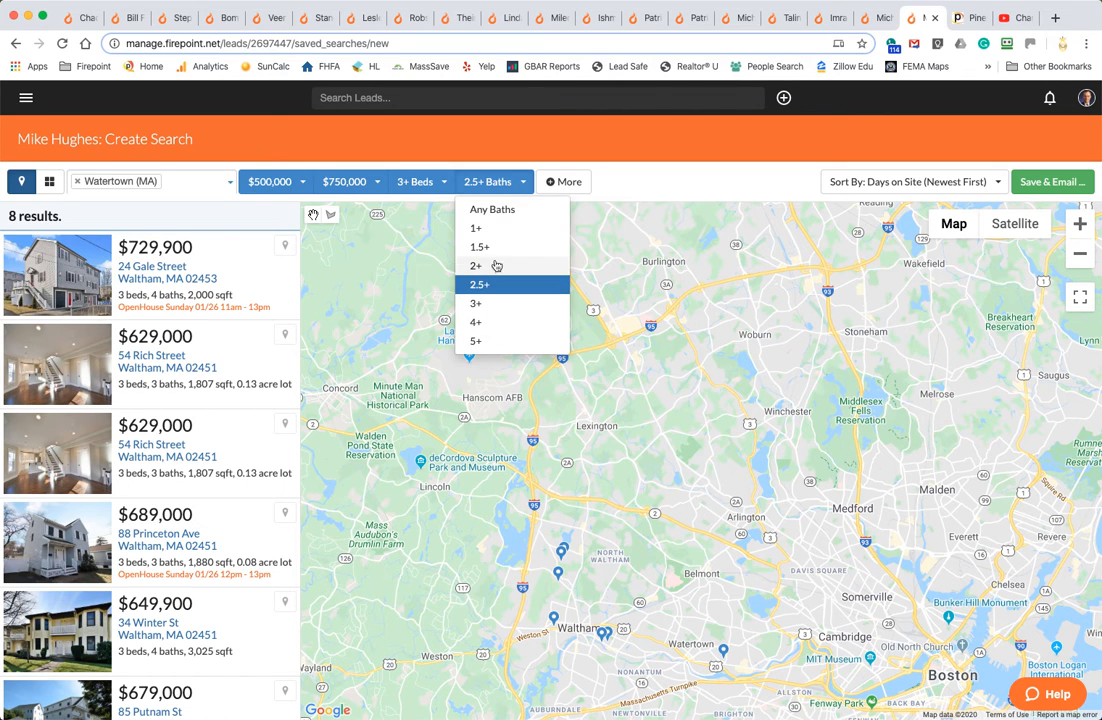
left_click(476, 264)
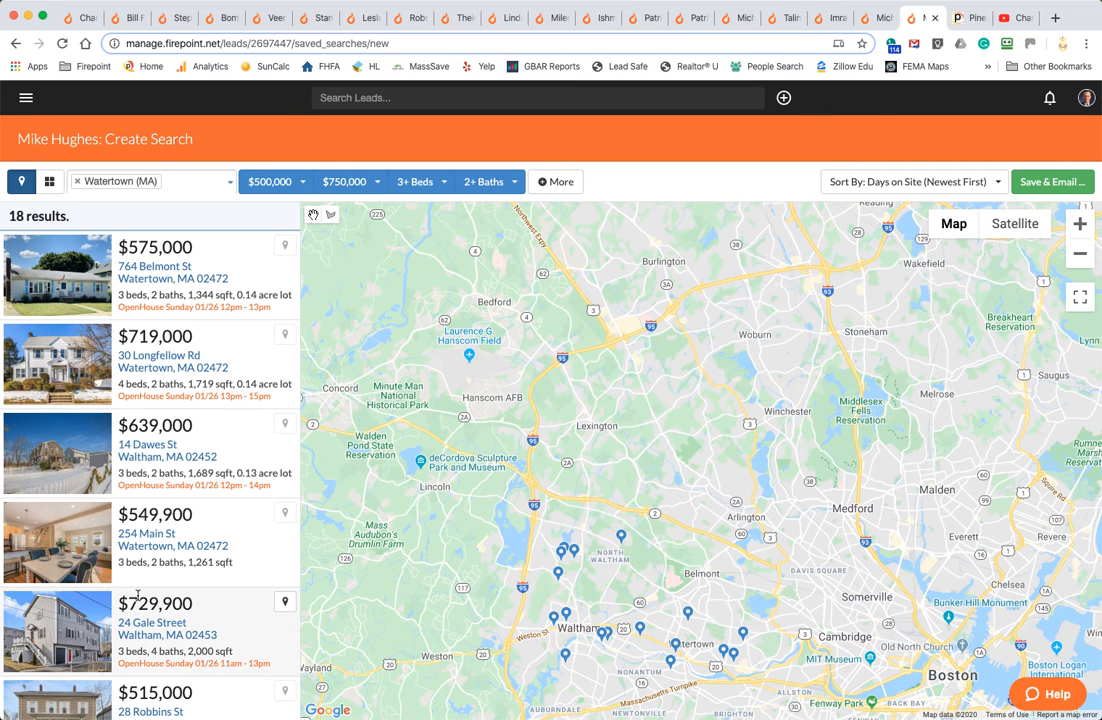
scroll("down", 3)
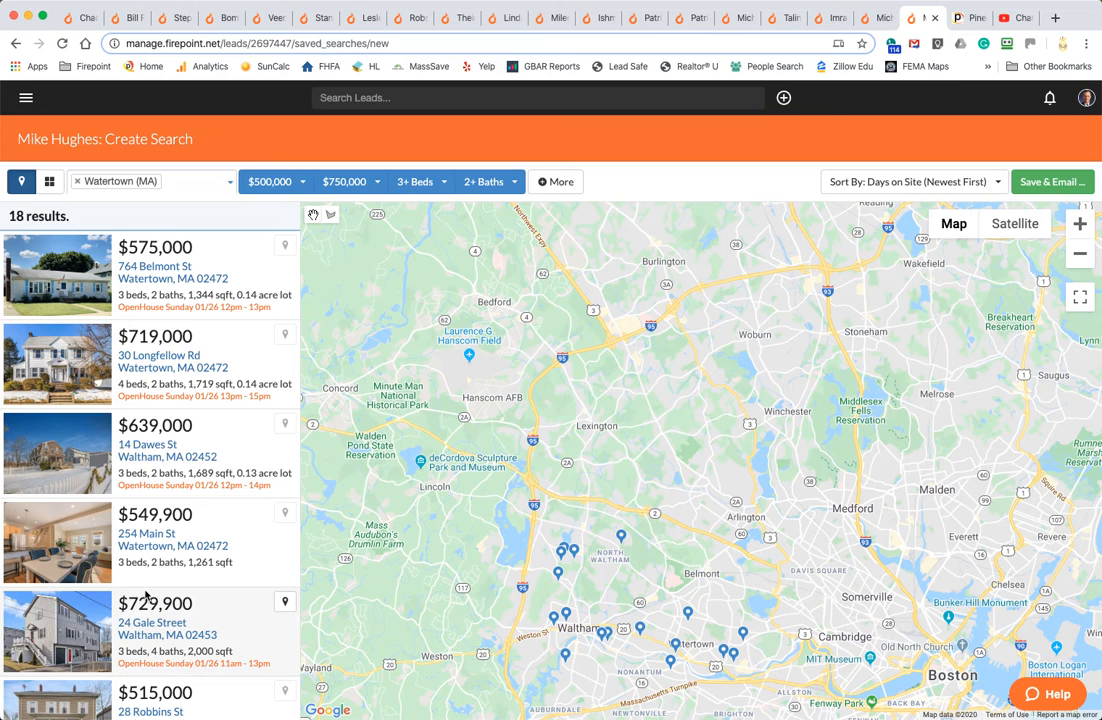
scroll("down", 3)
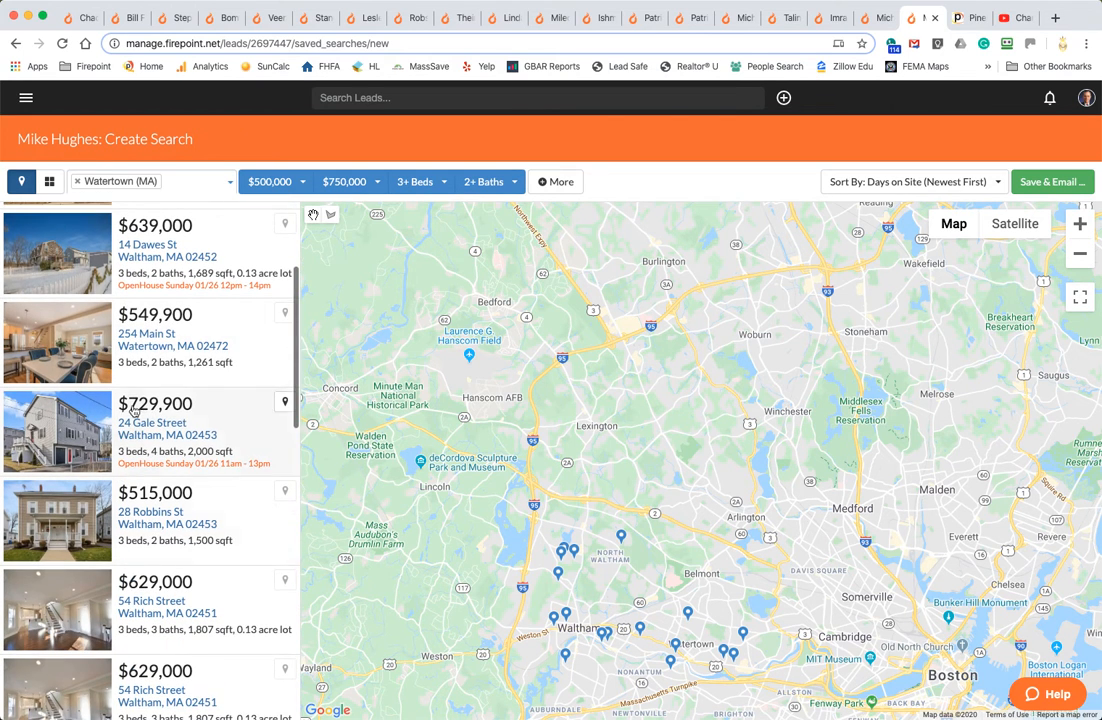
scroll("down", 3)
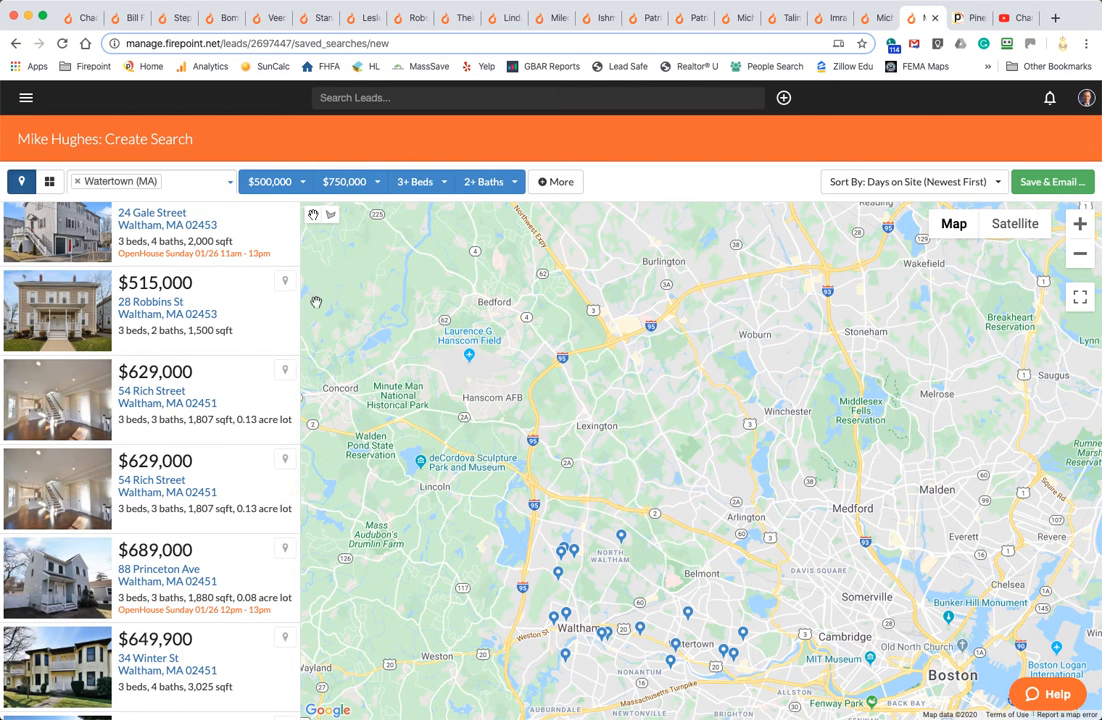
Under More criteria, set Property Type to Single Family, leaving 9 results
left_click(556, 180)
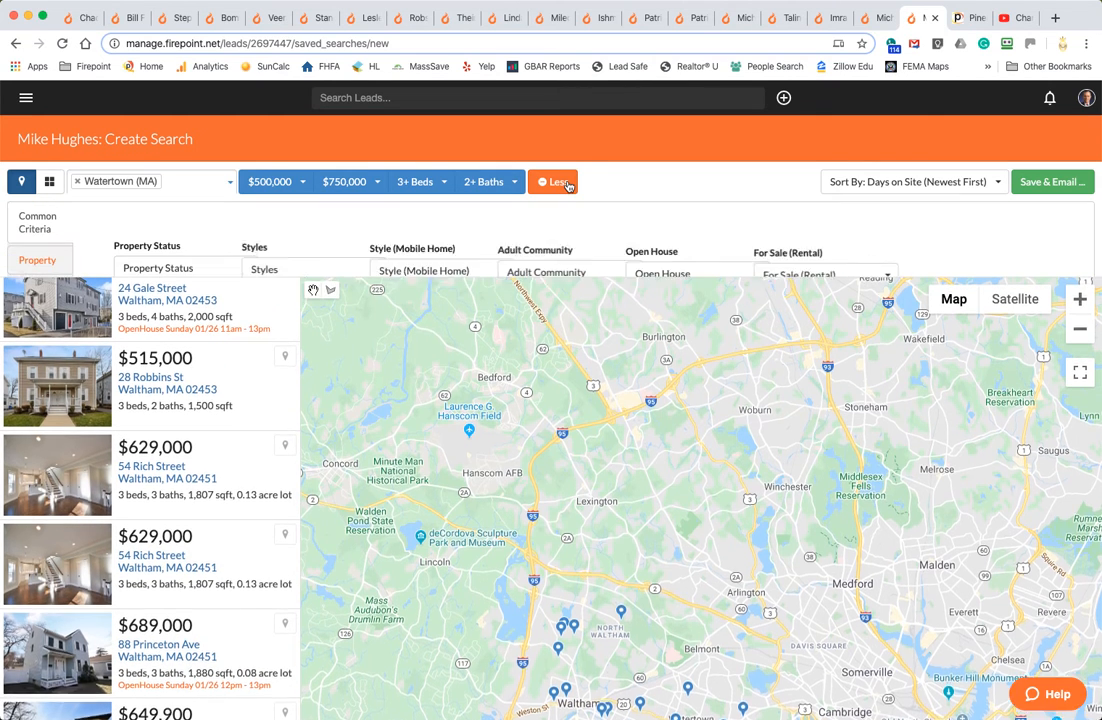
left_click(554, 180)
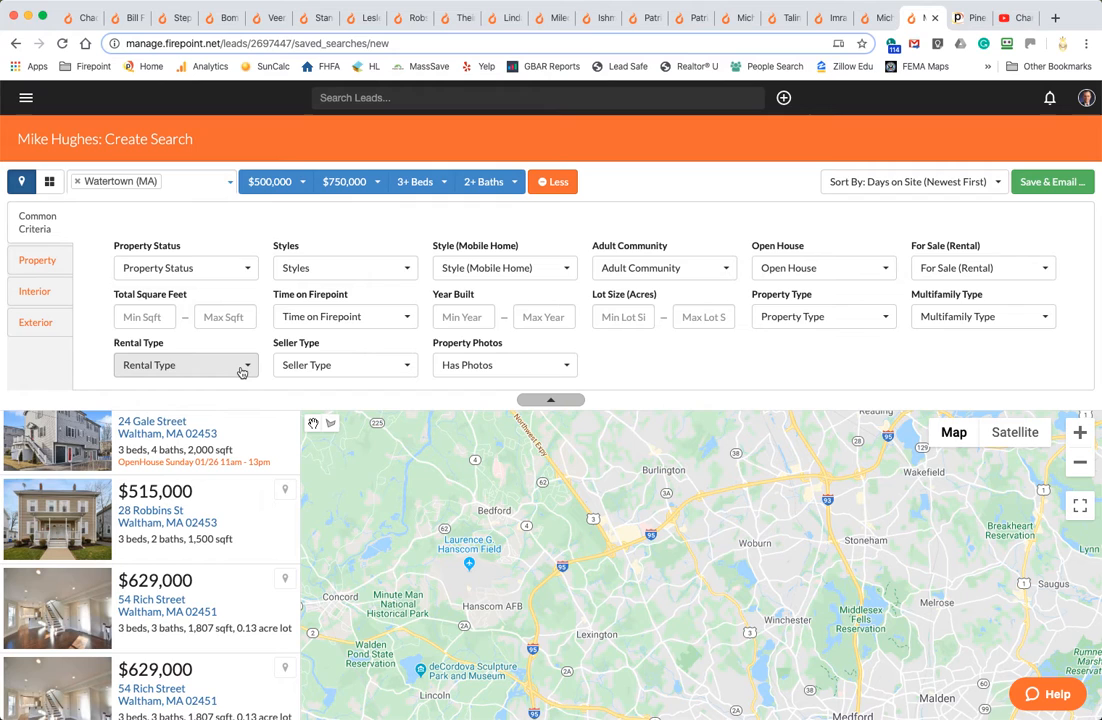
mouse_move(810, 364)
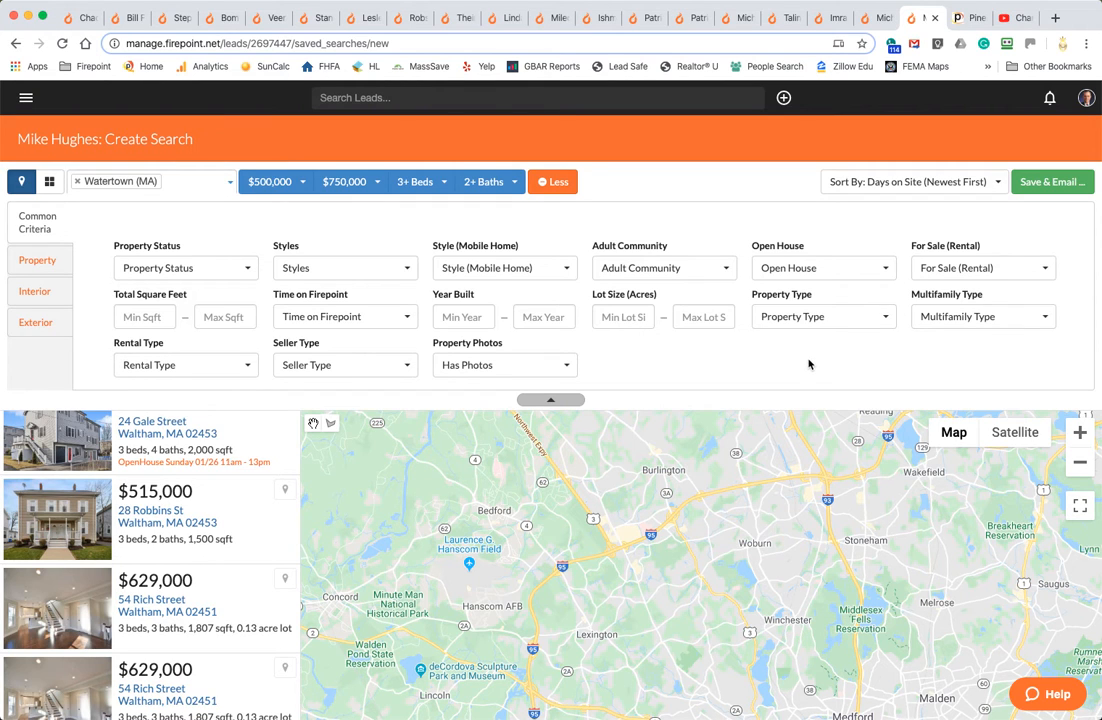
left_click(824, 316)
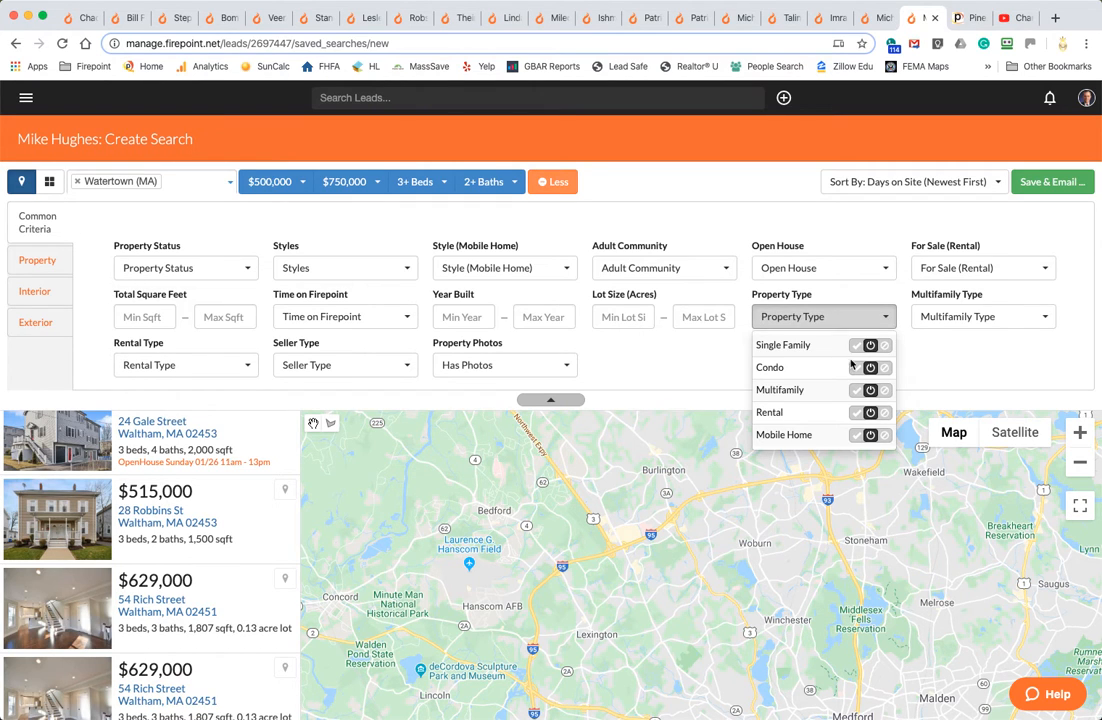
left_click(856, 344)
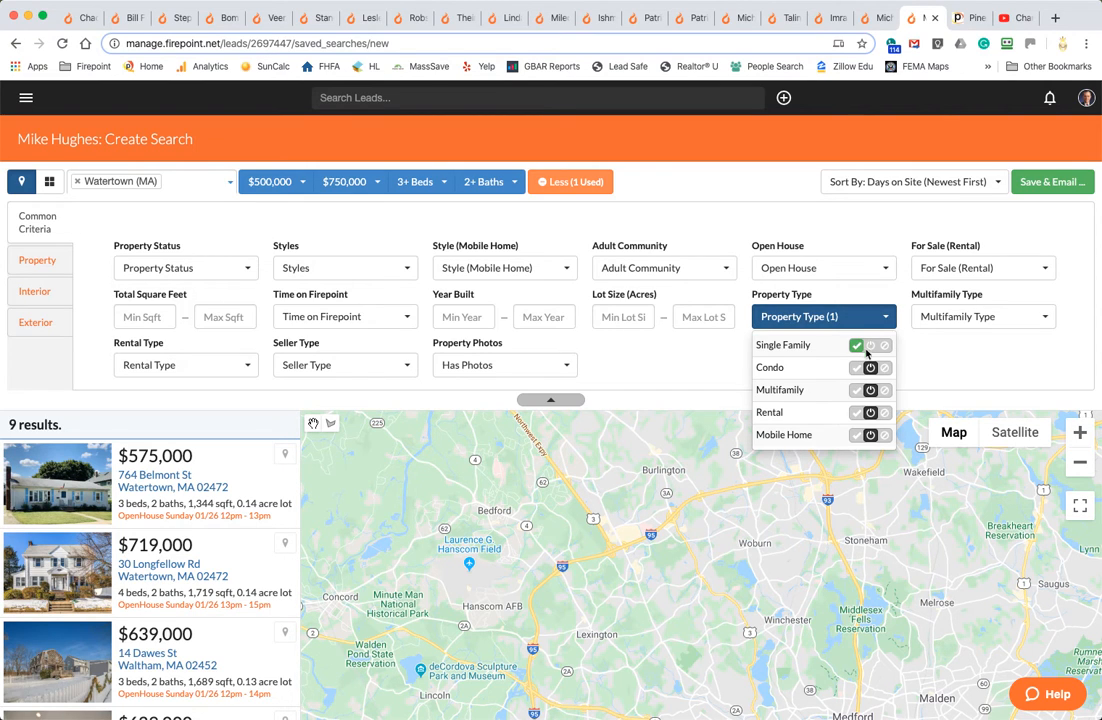
left_click(940, 366)
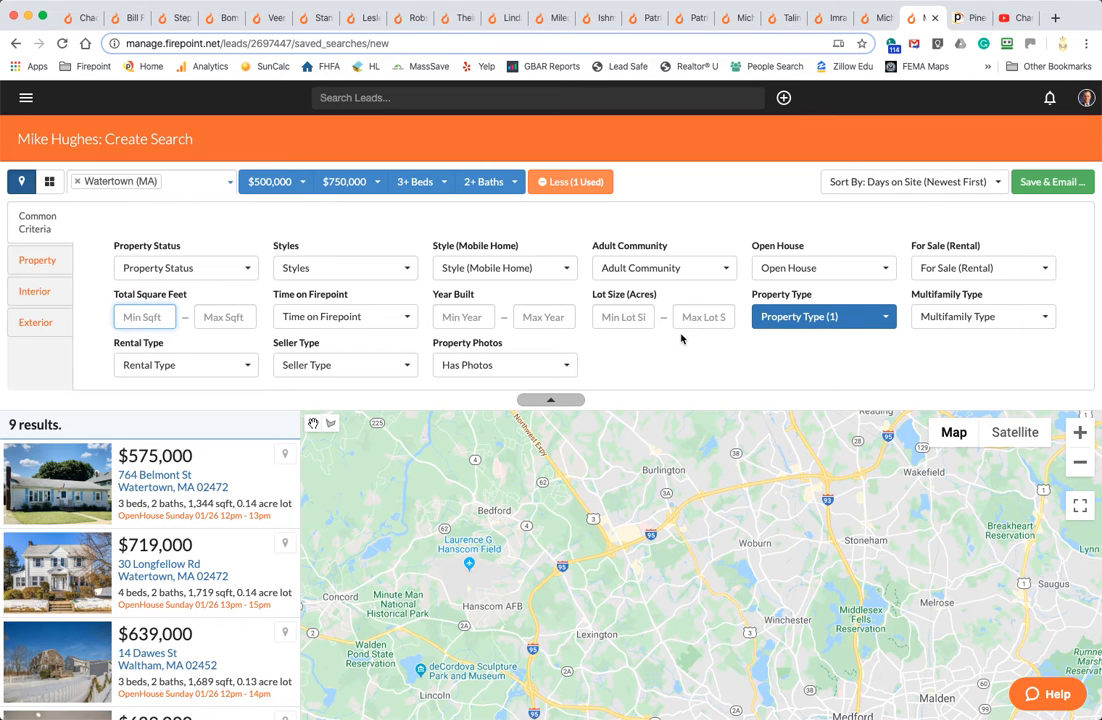
mouse_move(704, 332)
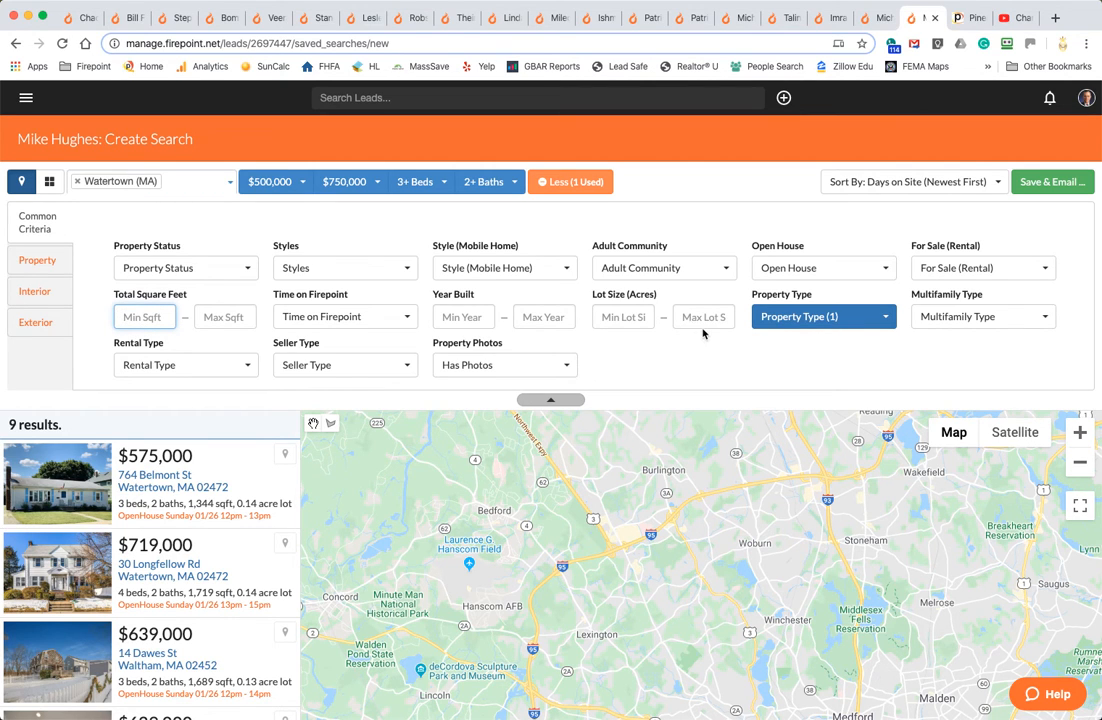
left_click(36, 292)
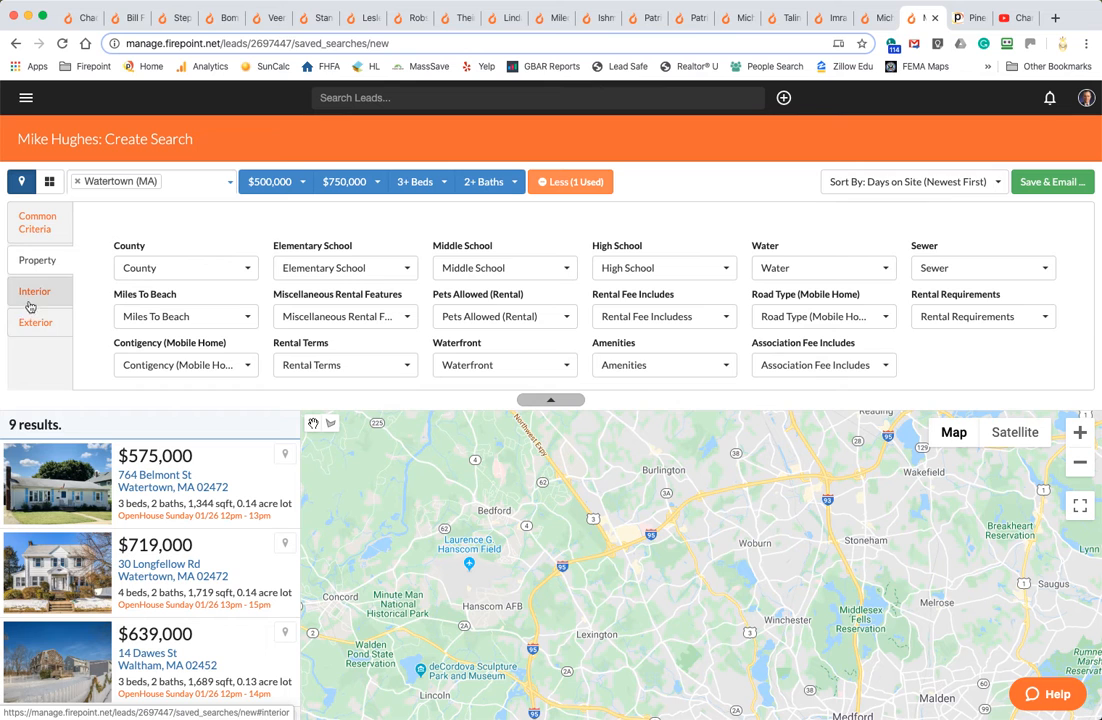
left_click(36, 322)
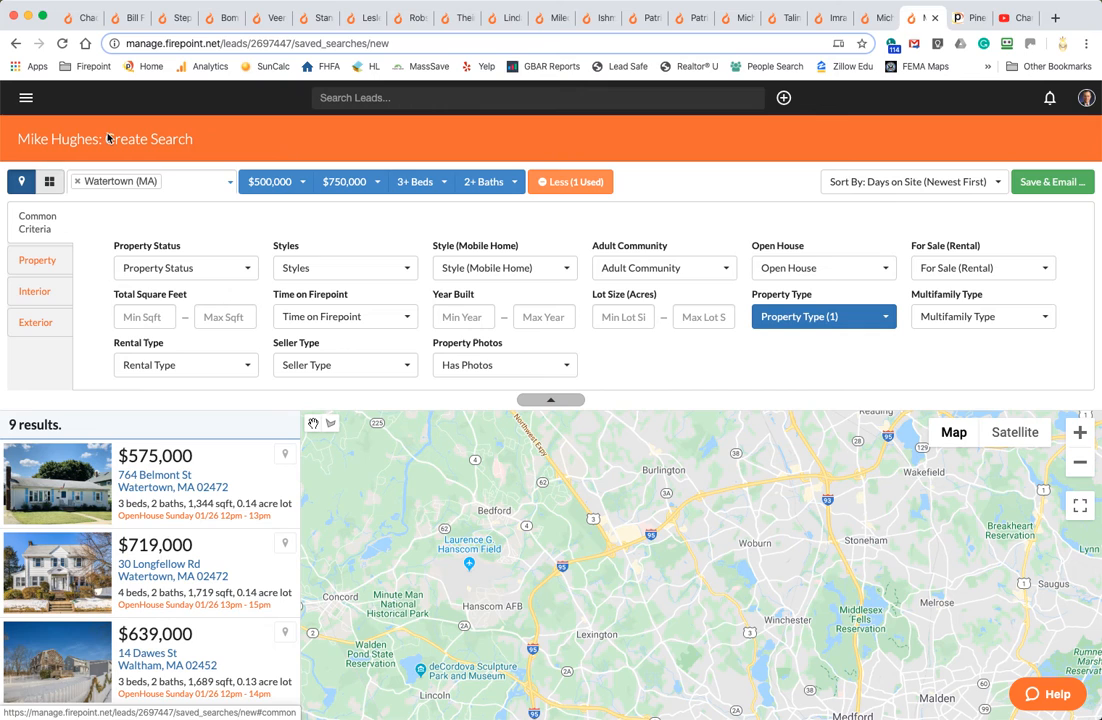
mouse_move(728, 364)
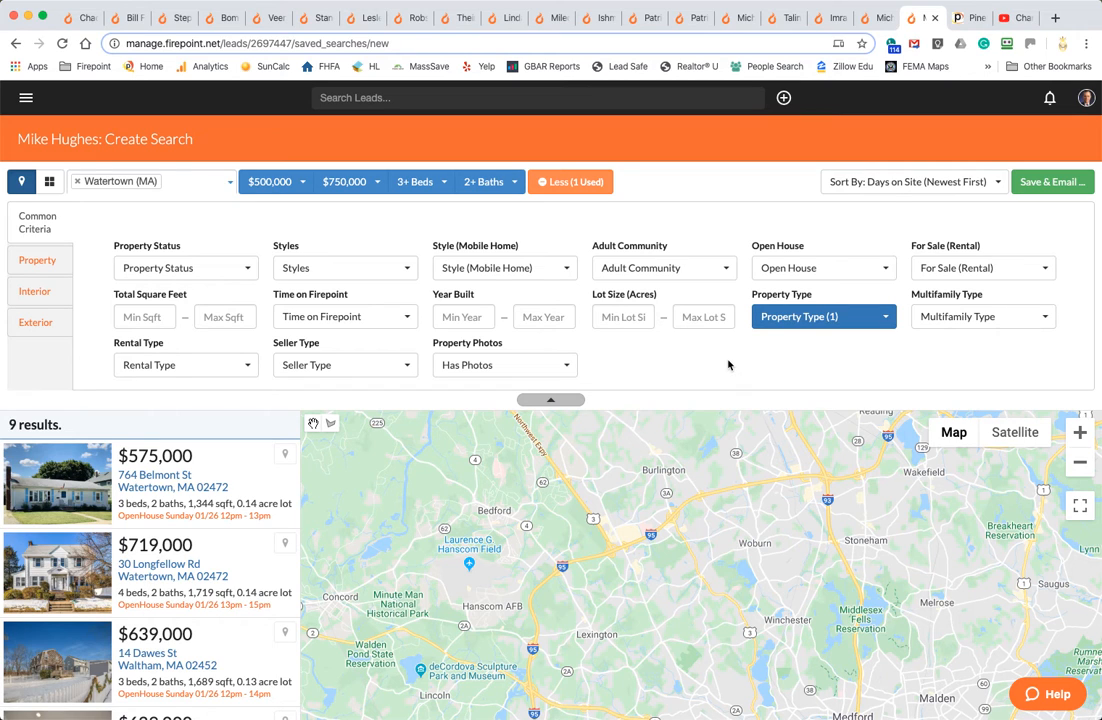
mouse_move(656, 260)
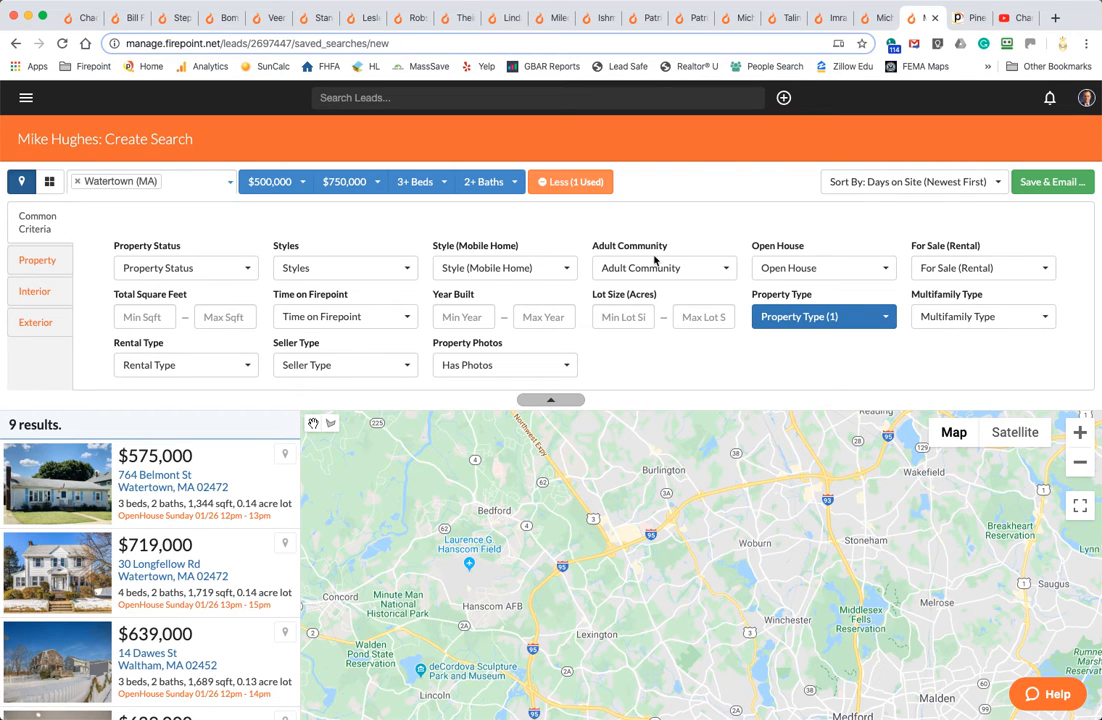
mouse_move(716, 362)
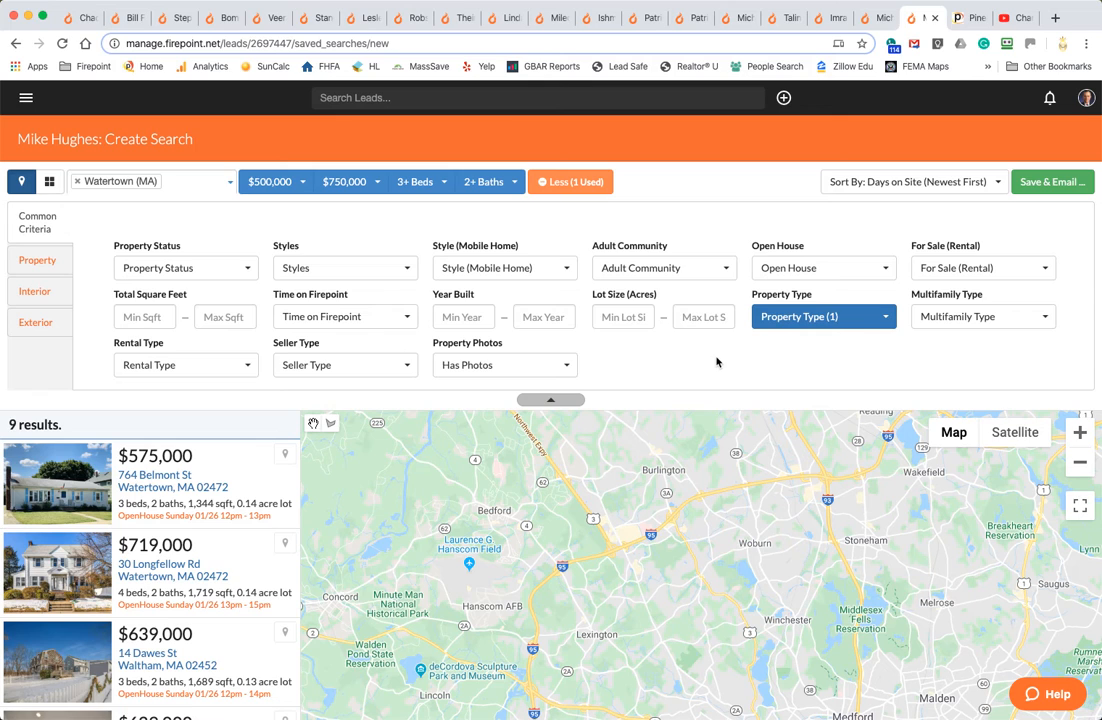
mouse_move(564, 280)
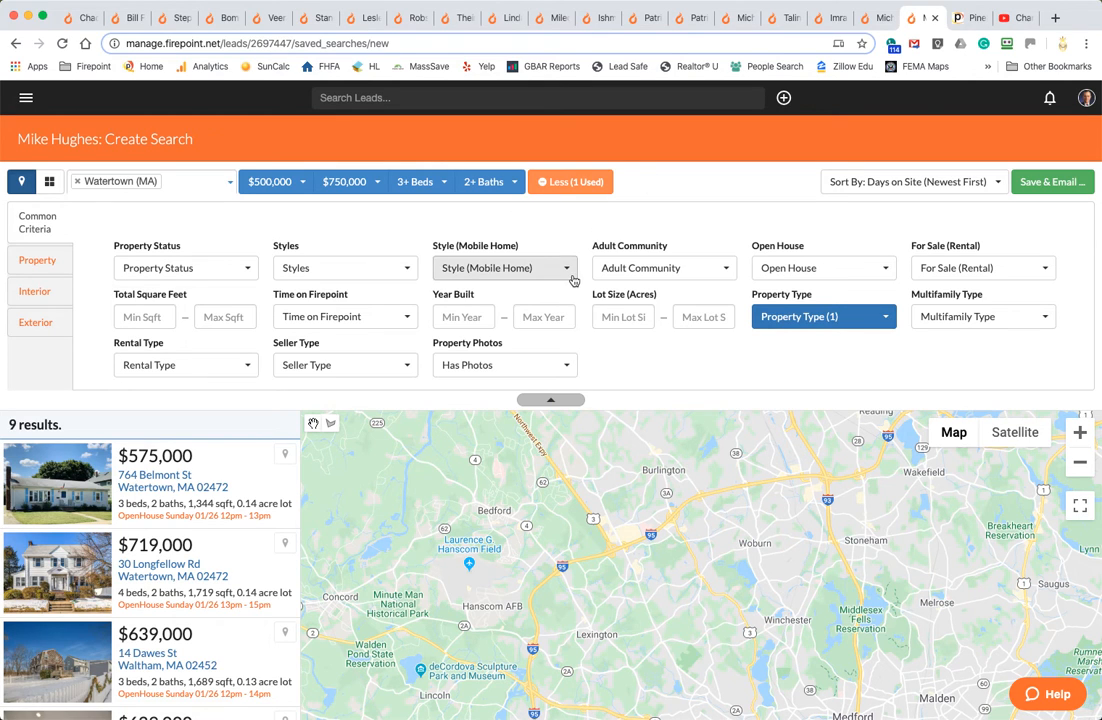
mouse_move(624, 370)
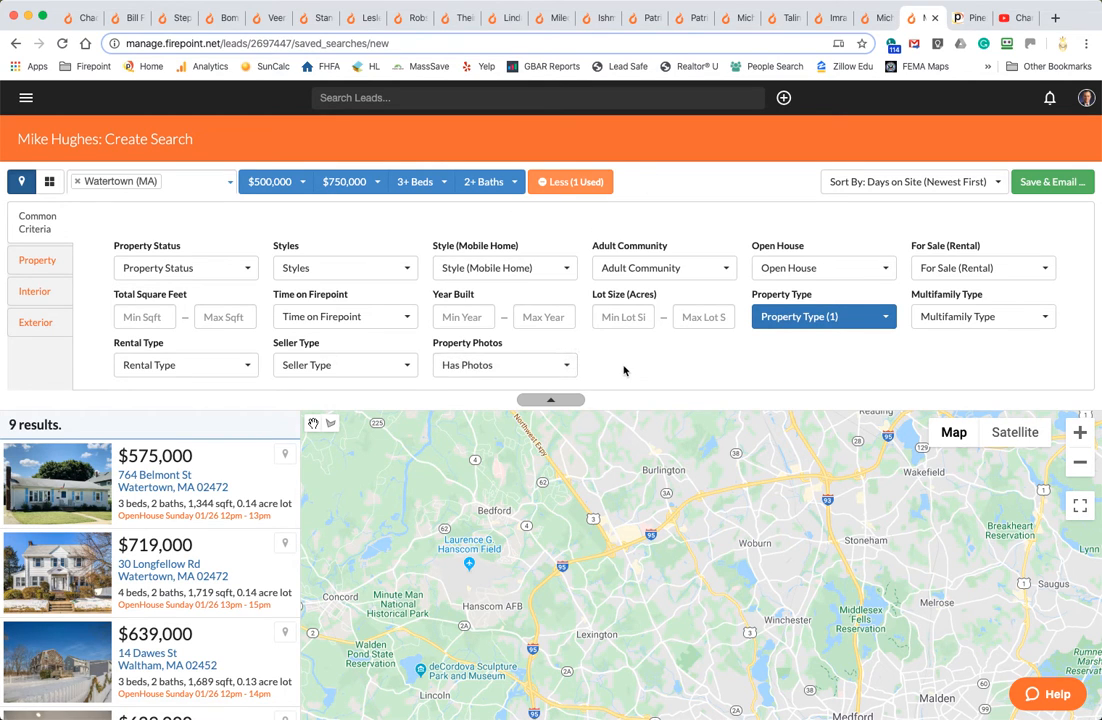
mouse_move(572, 234)
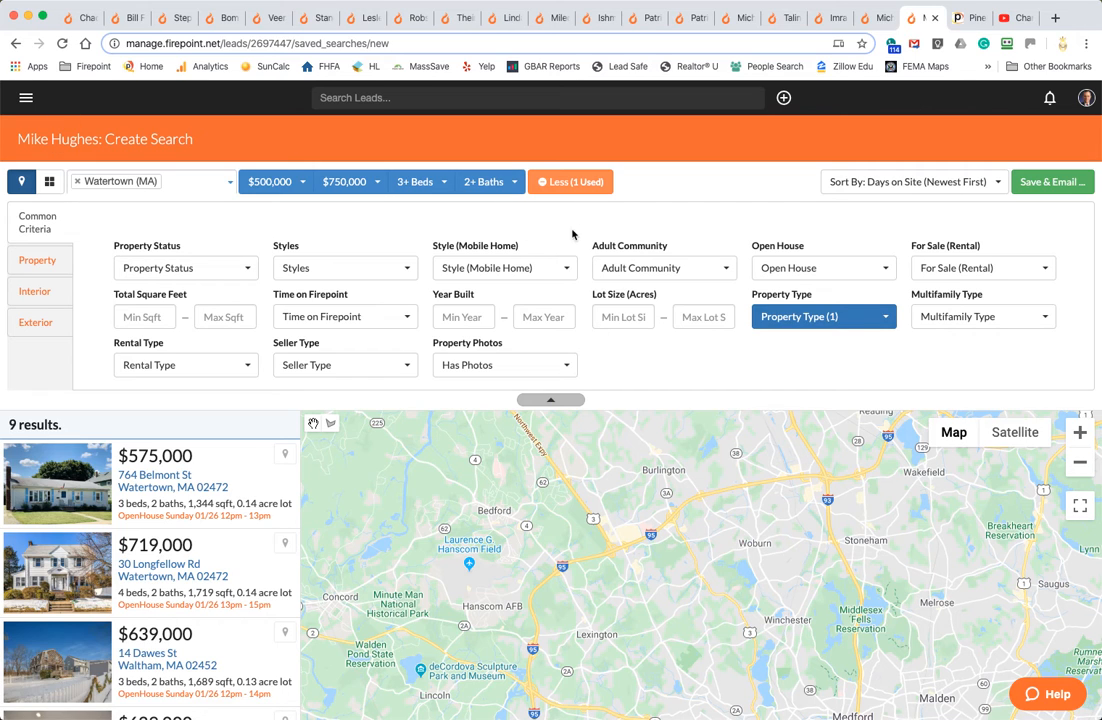
mouse_move(252, 380)
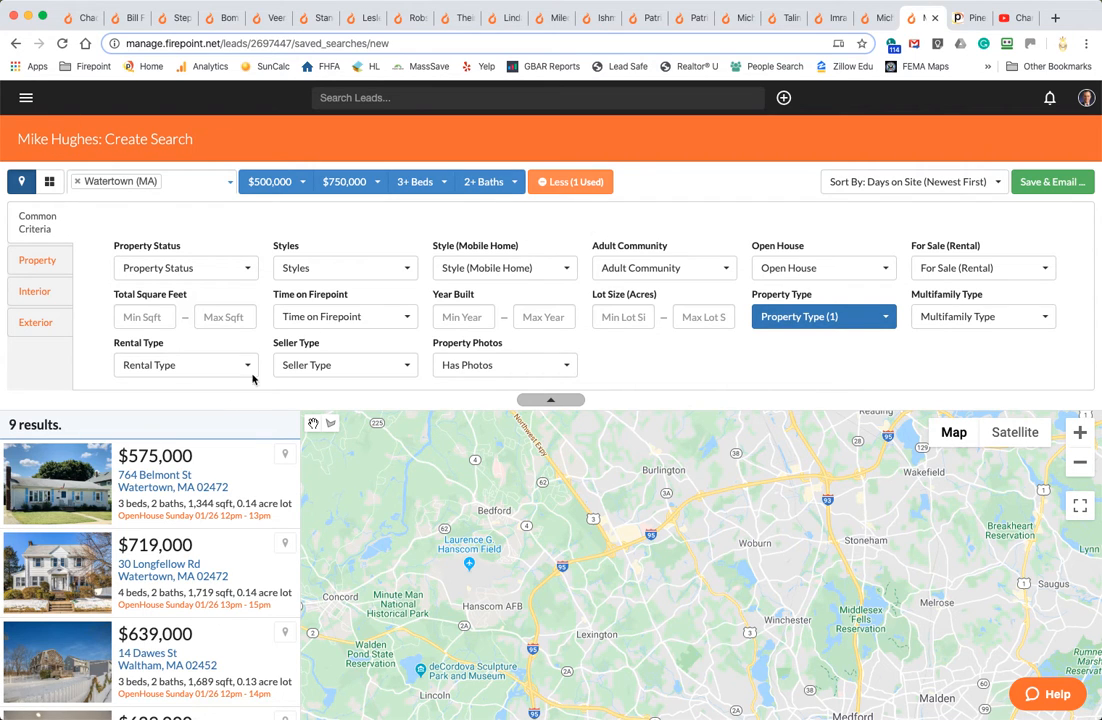
mouse_move(1052, 180)
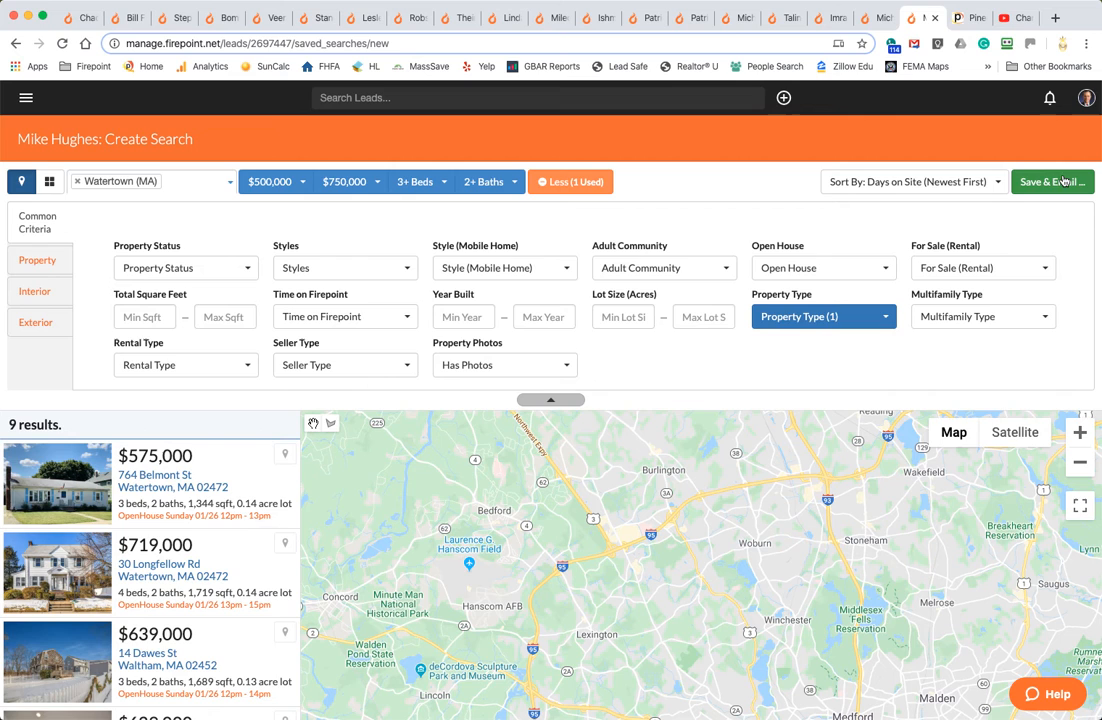
Save & Email the search, naming it 'Test for Mike' with daily alerts
left_click(1052, 180)
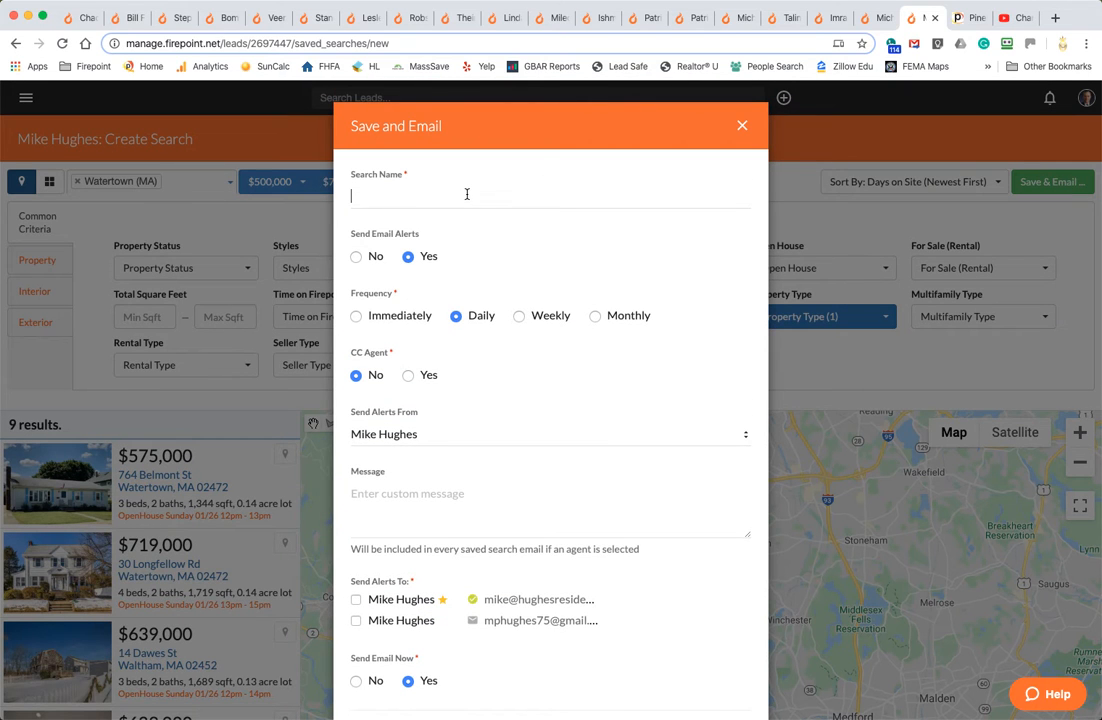
type("Test")
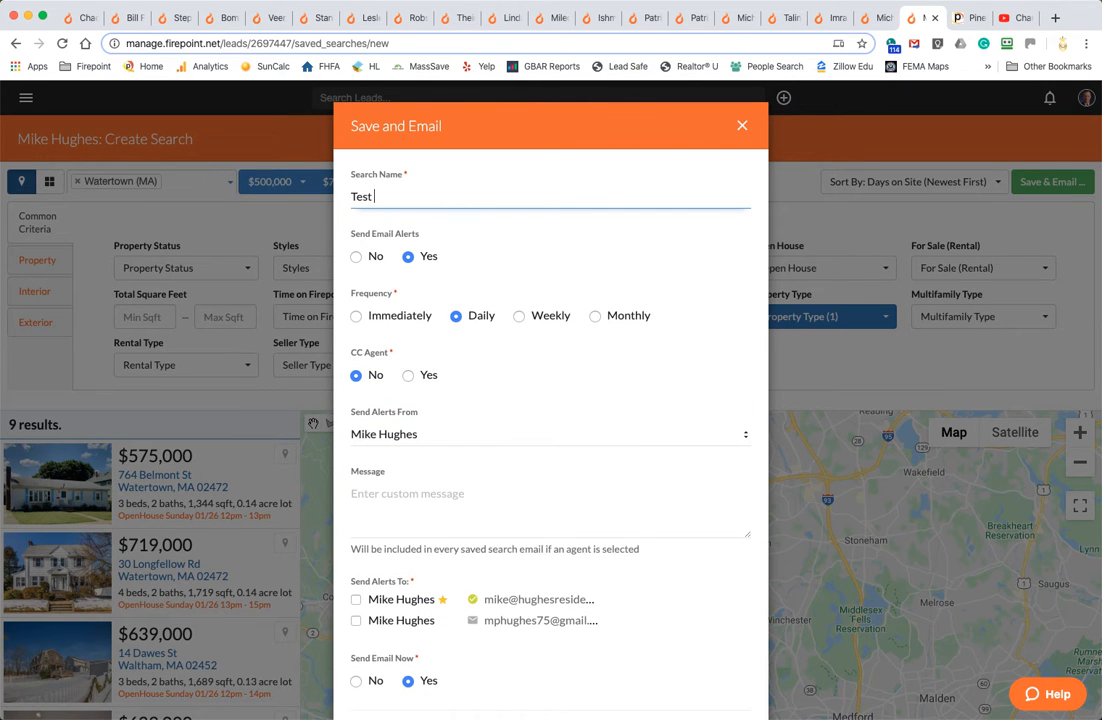
type("for Mike")
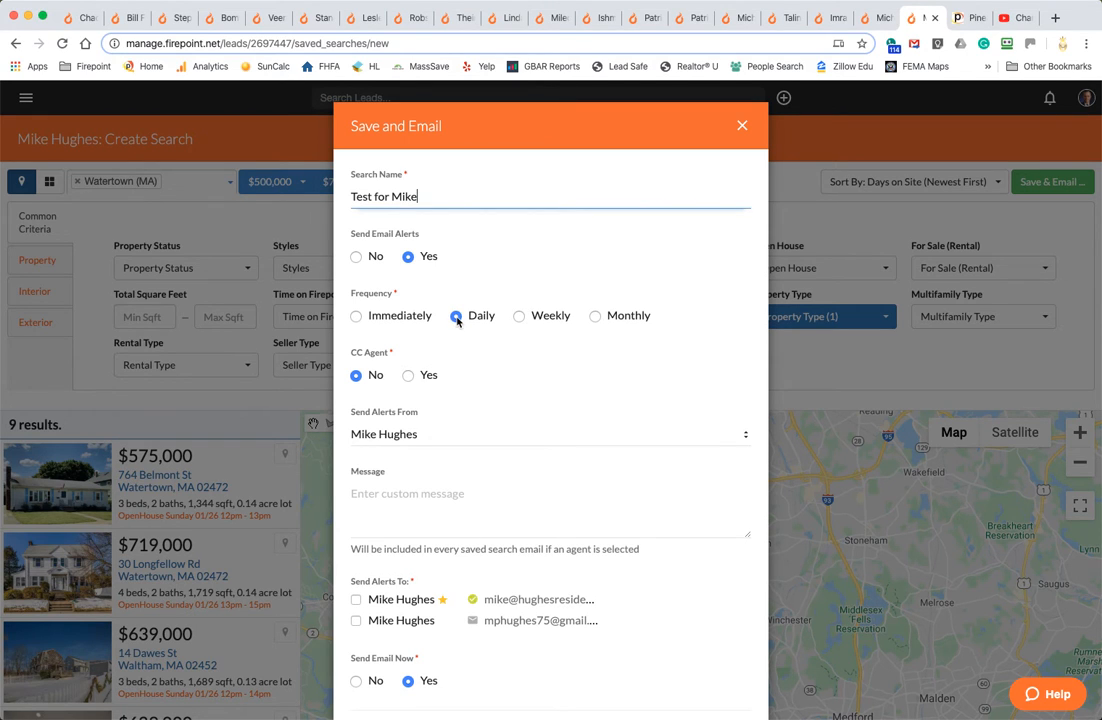
mouse_move(442, 320)
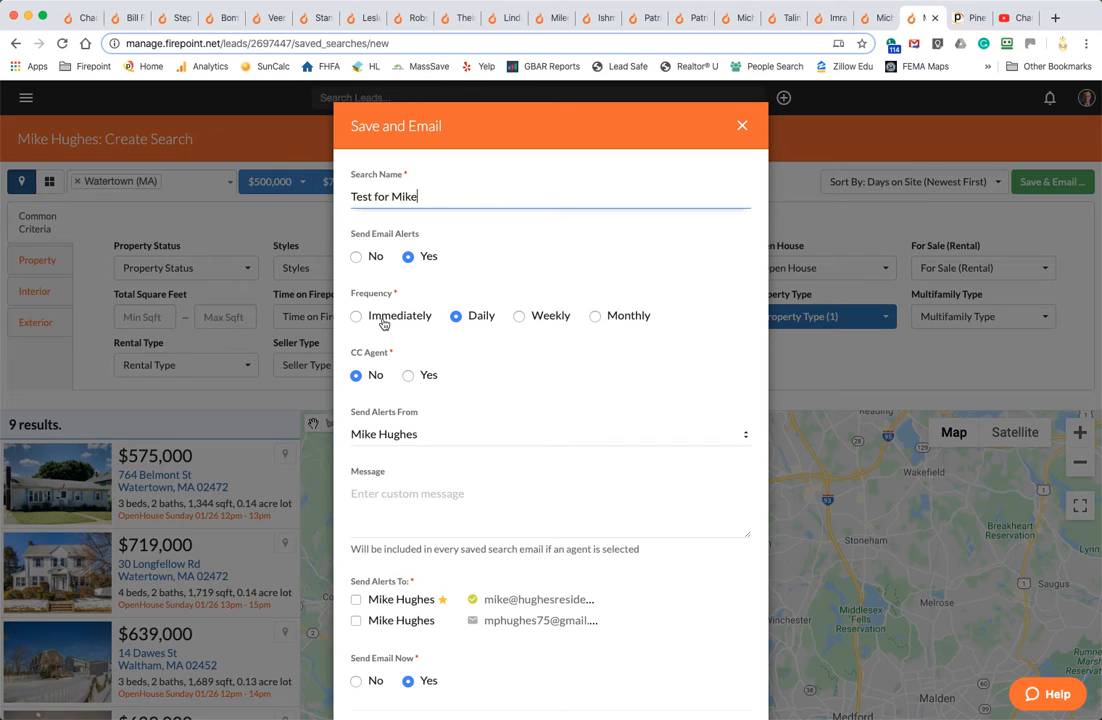
mouse_move(400, 450)
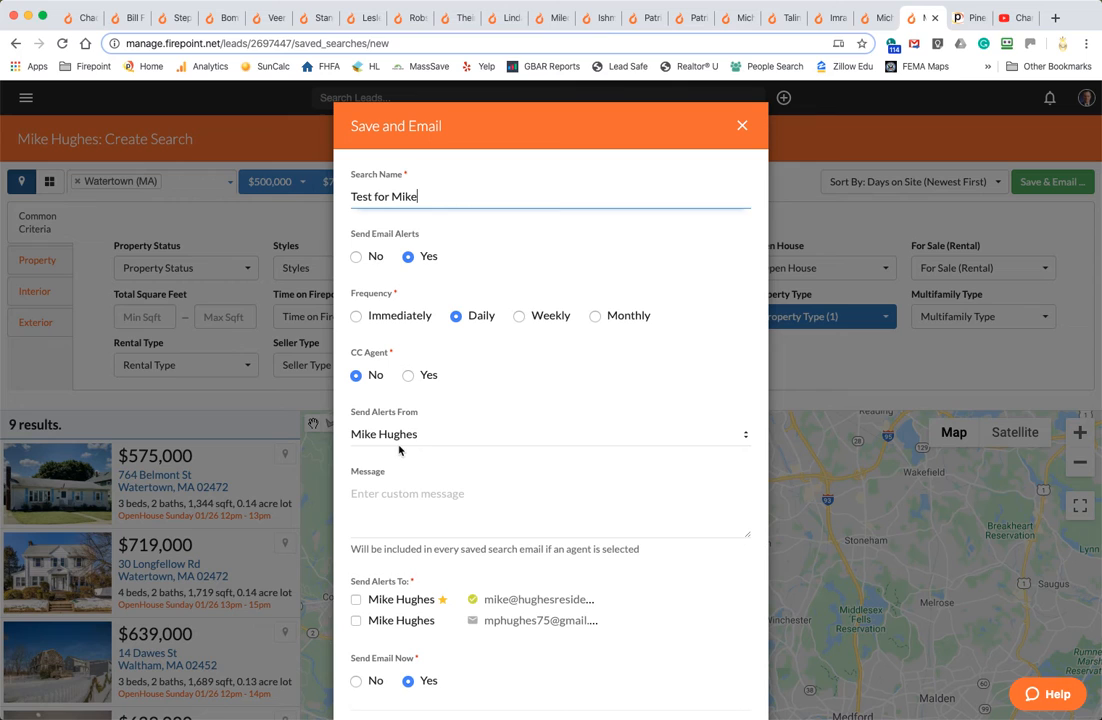
Keep the same sending agent and add the lead's second email as a recipient
left_click(544, 432)
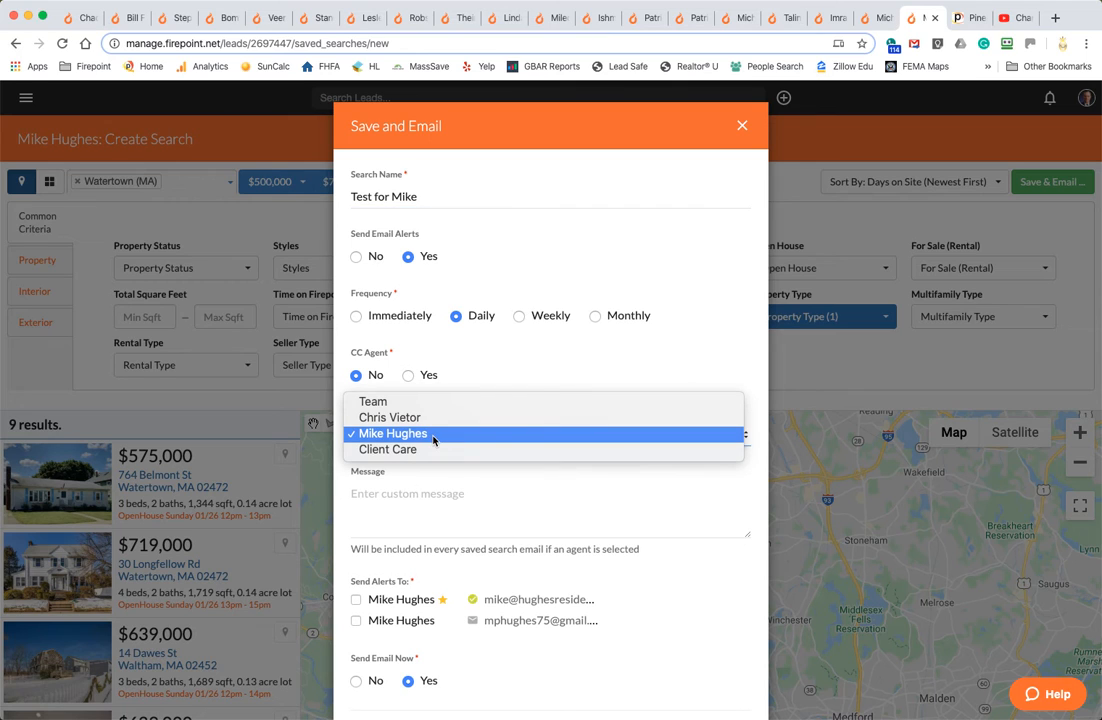
left_click(390, 432)
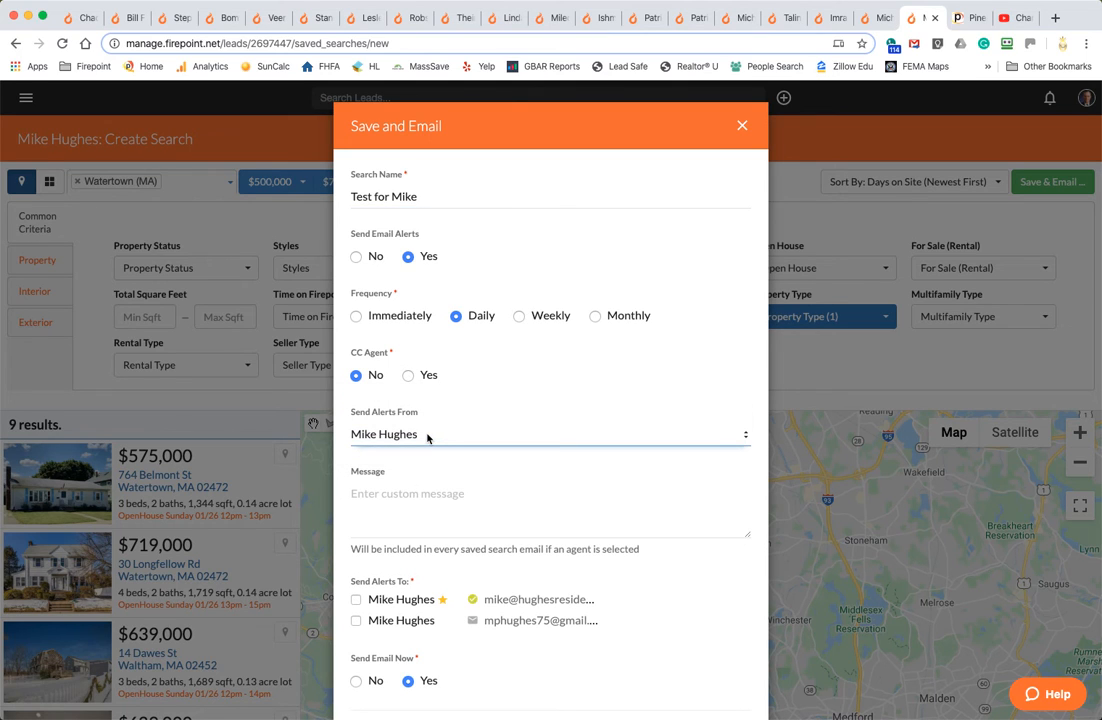
mouse_move(412, 442)
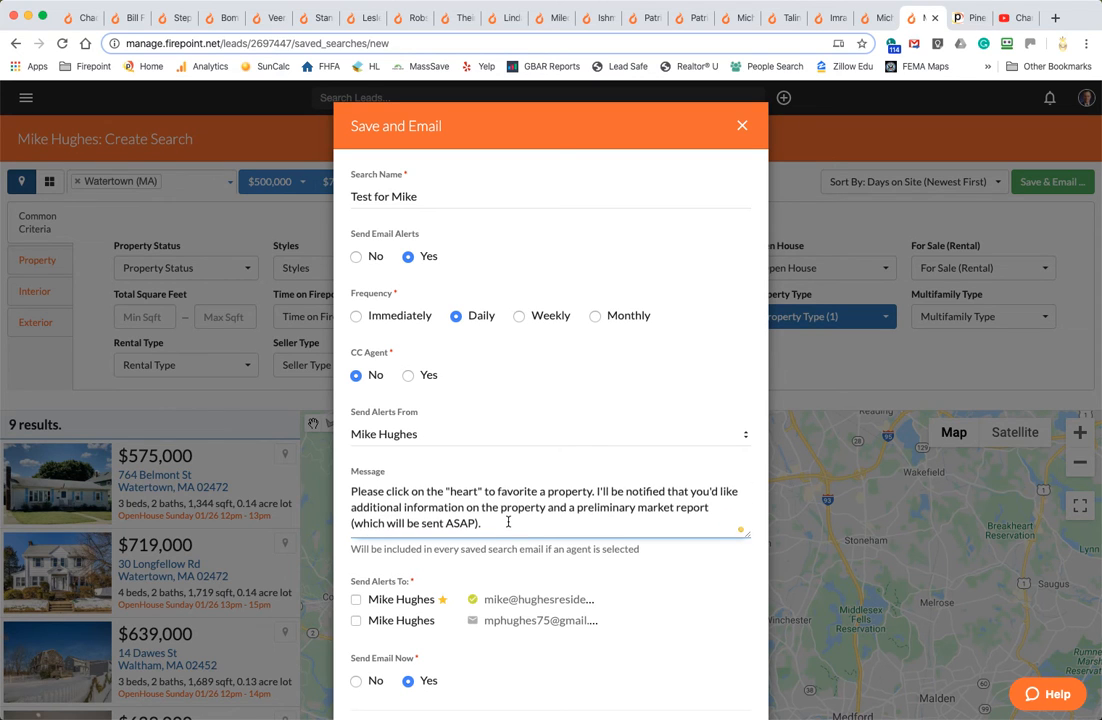
scroll("down", 3)
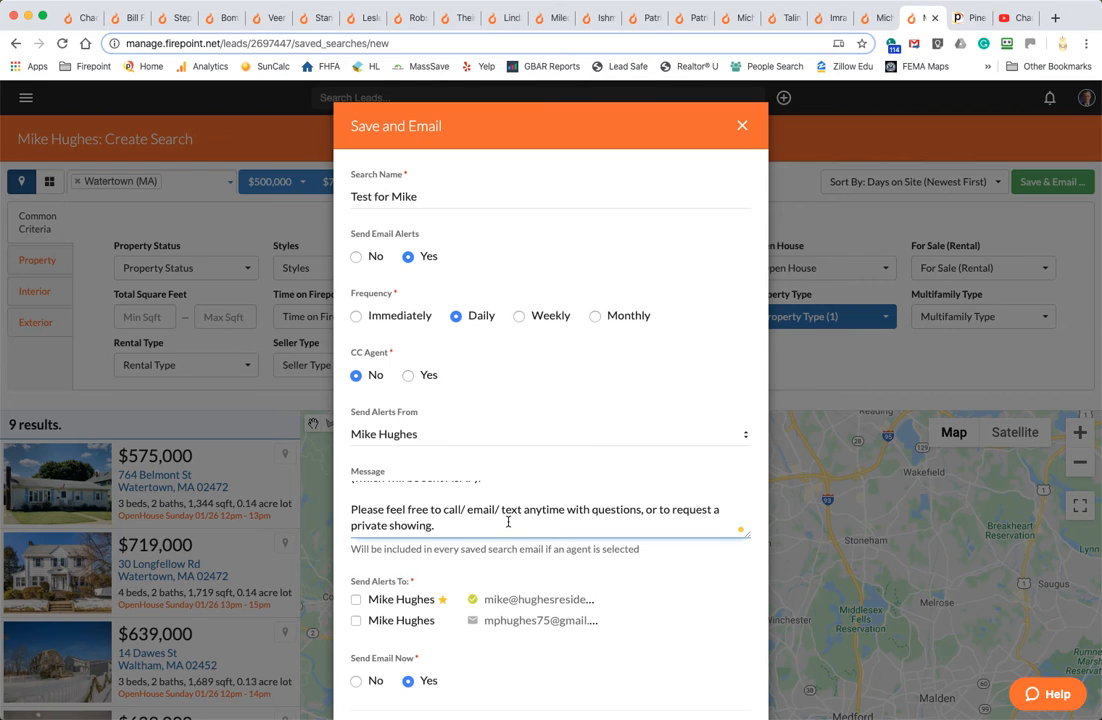
left_click(356, 620)
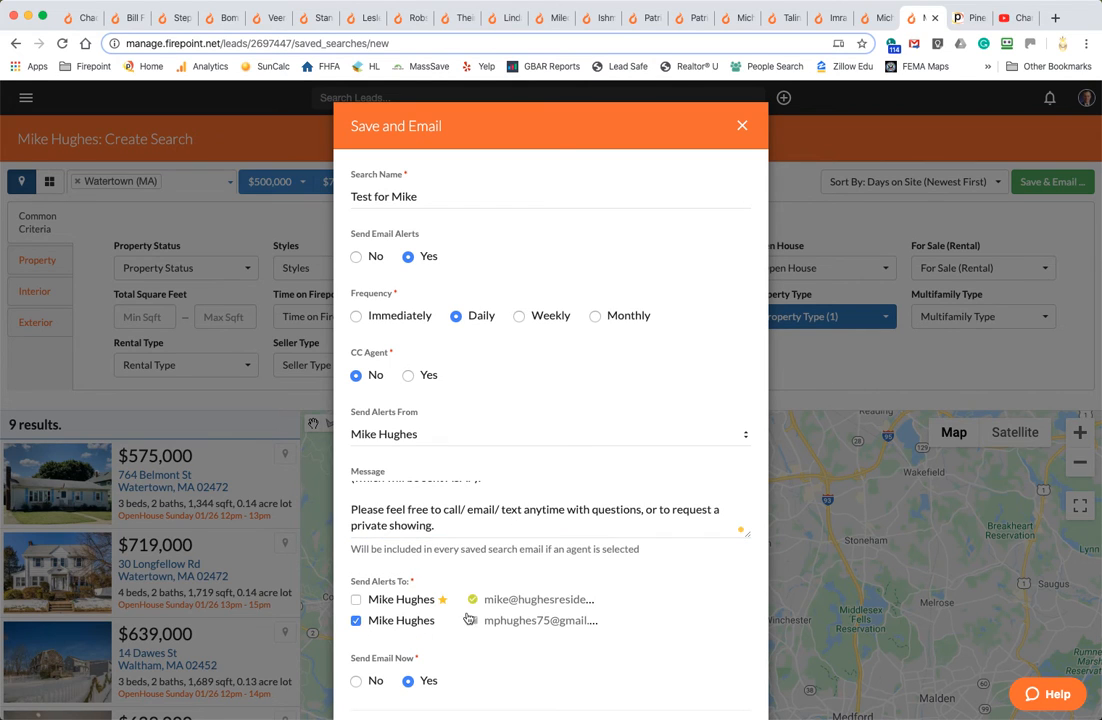
Send alerts to both lead emails, set Send Email Now to No, and save the search
scroll("down", 3)
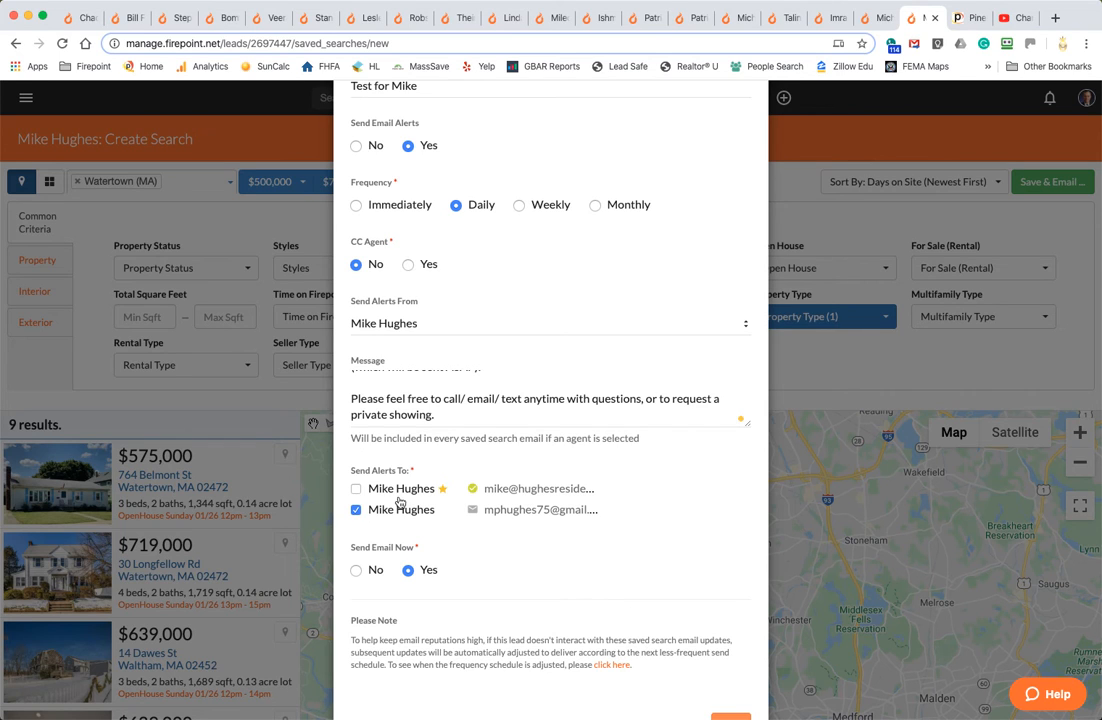
mouse_move(504, 488)
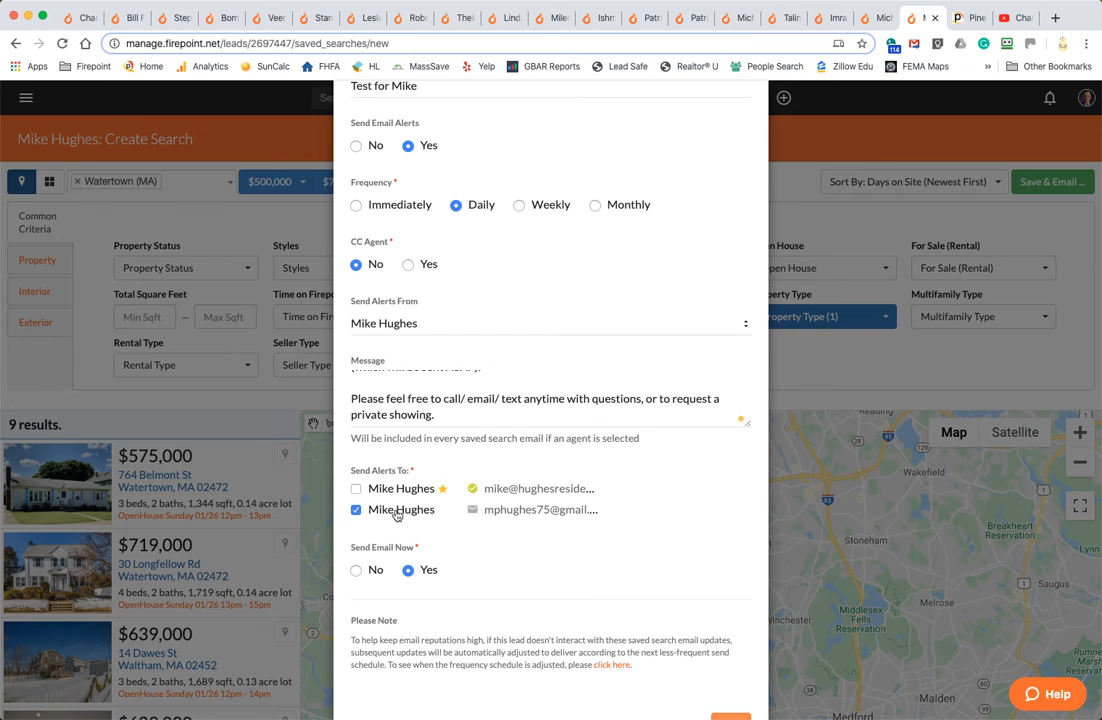
mouse_move(464, 544)
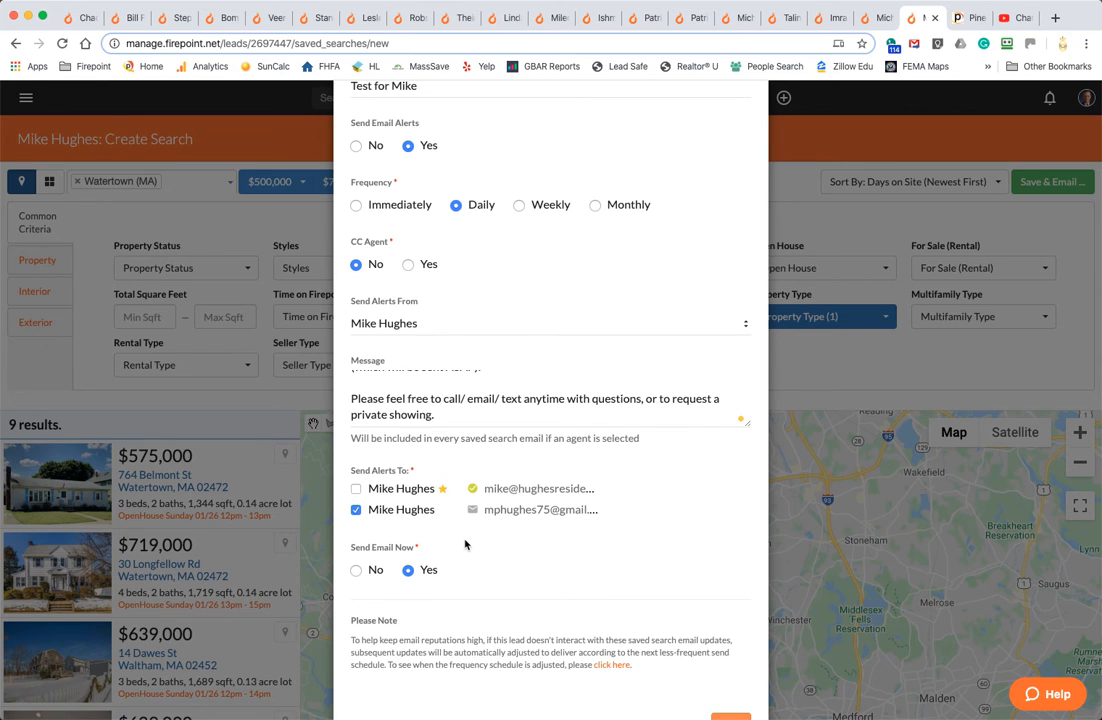
left_click(356, 488)
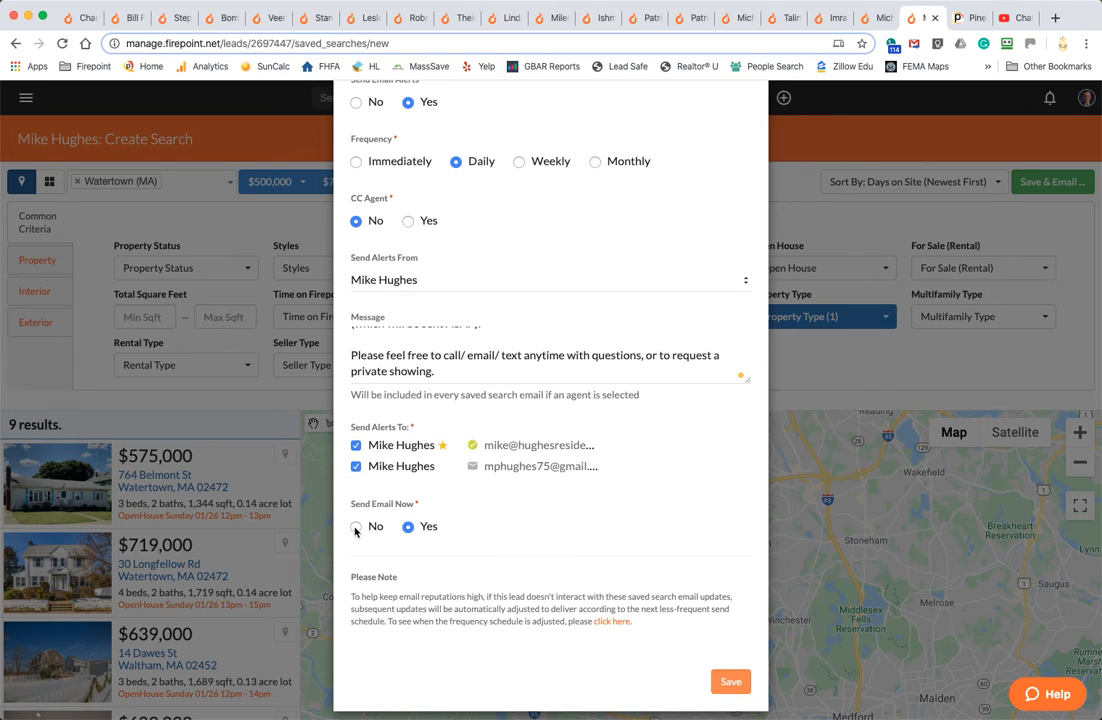
left_click(356, 528)
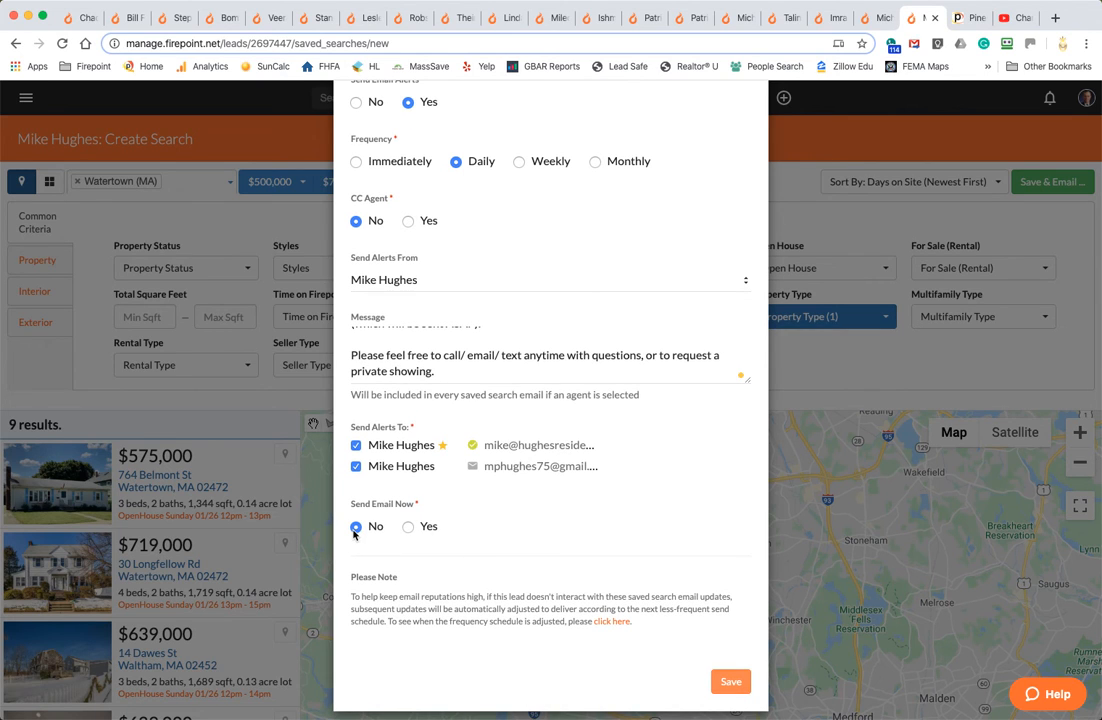
mouse_move(452, 488)
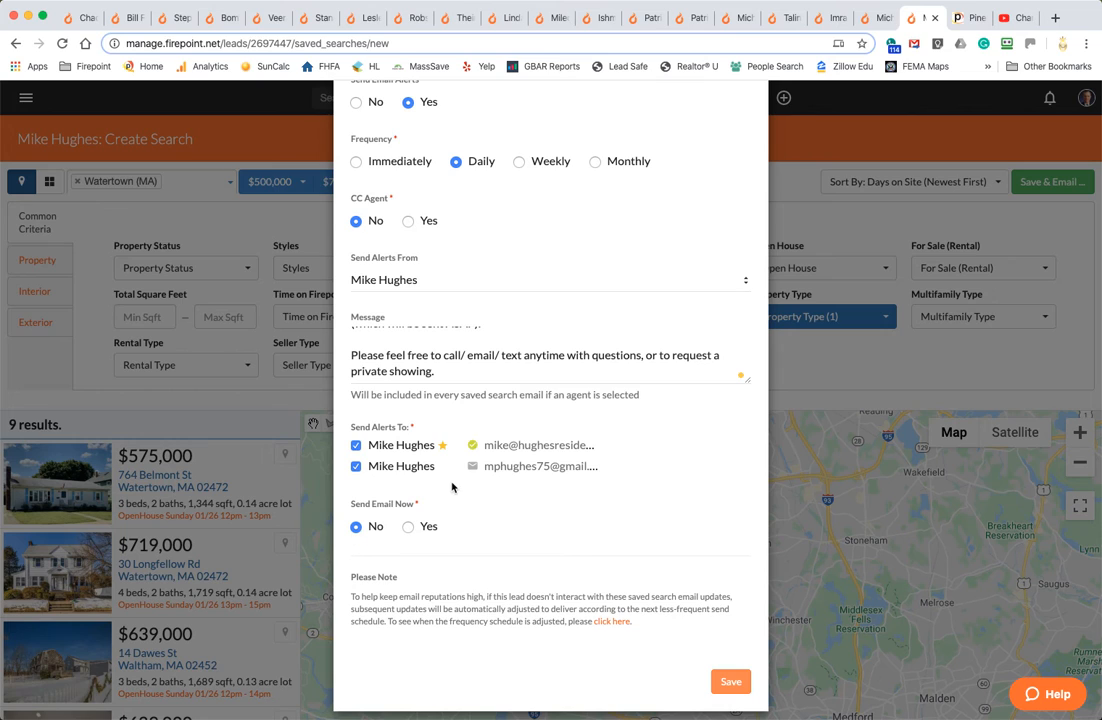
left_click(408, 526)
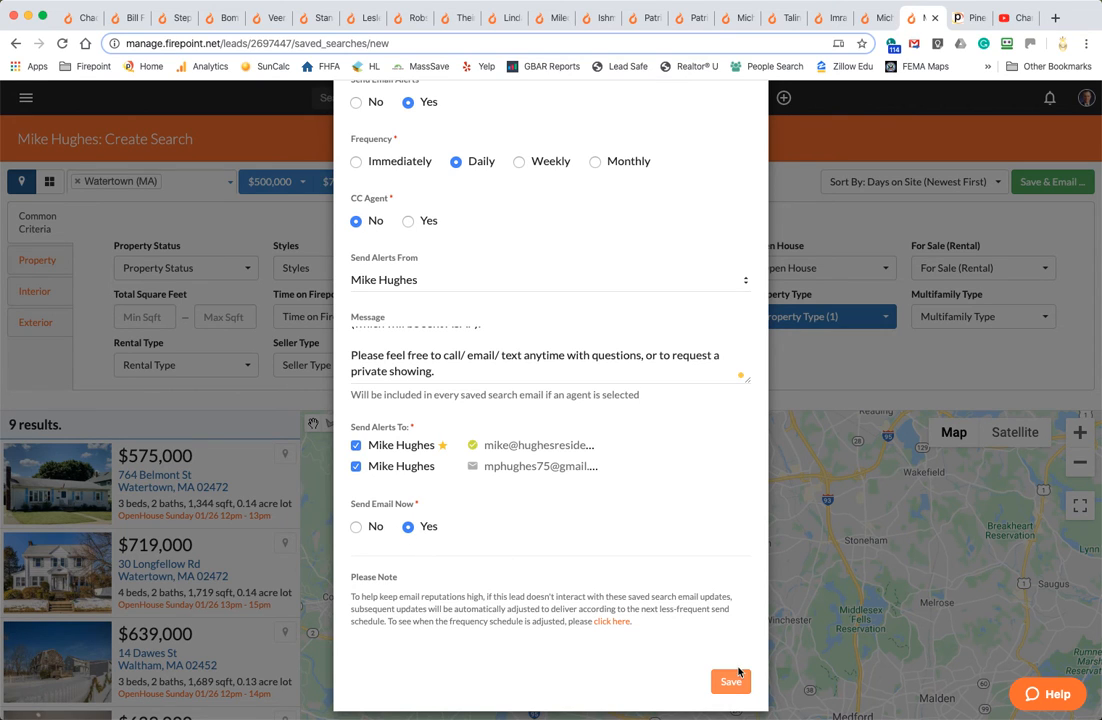
left_click(356, 526)
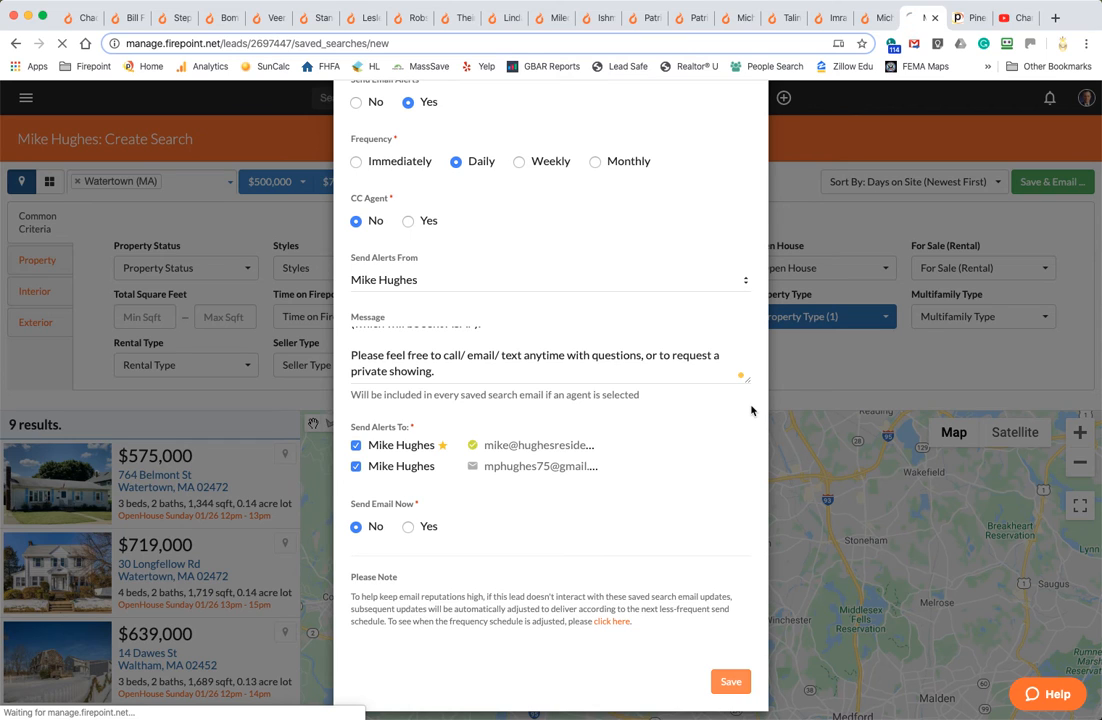
Expand Test for Mike under Saved Searches and reopen it for editing (9 results)
left_click(732, 680)
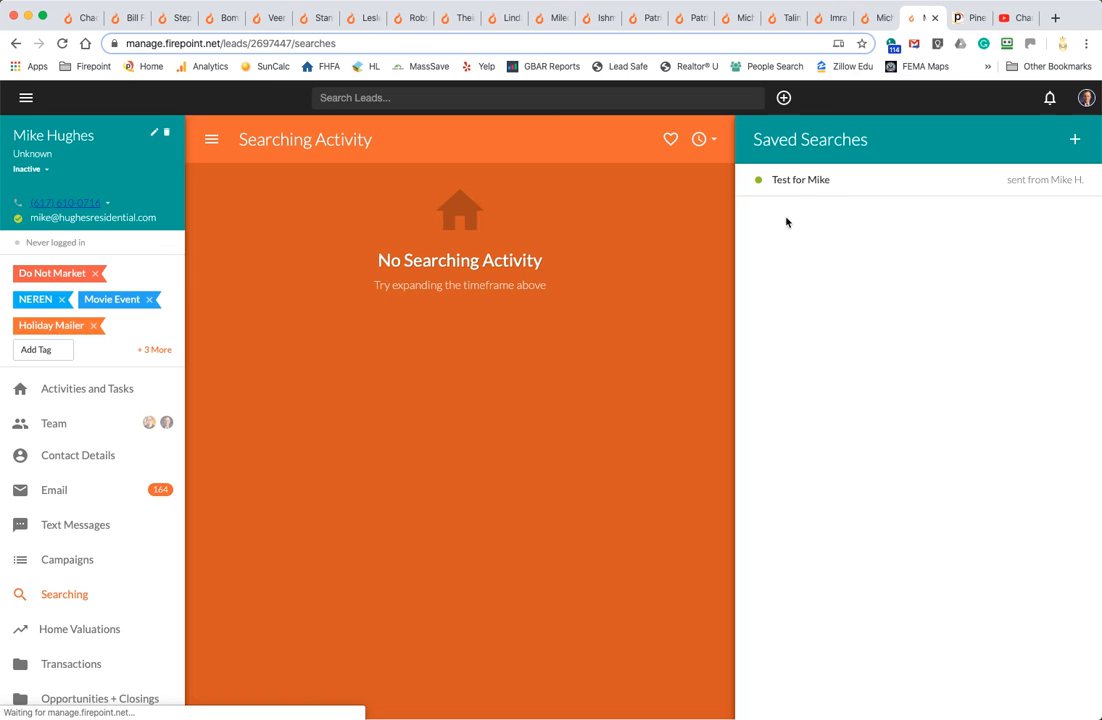
left_click(800, 180)
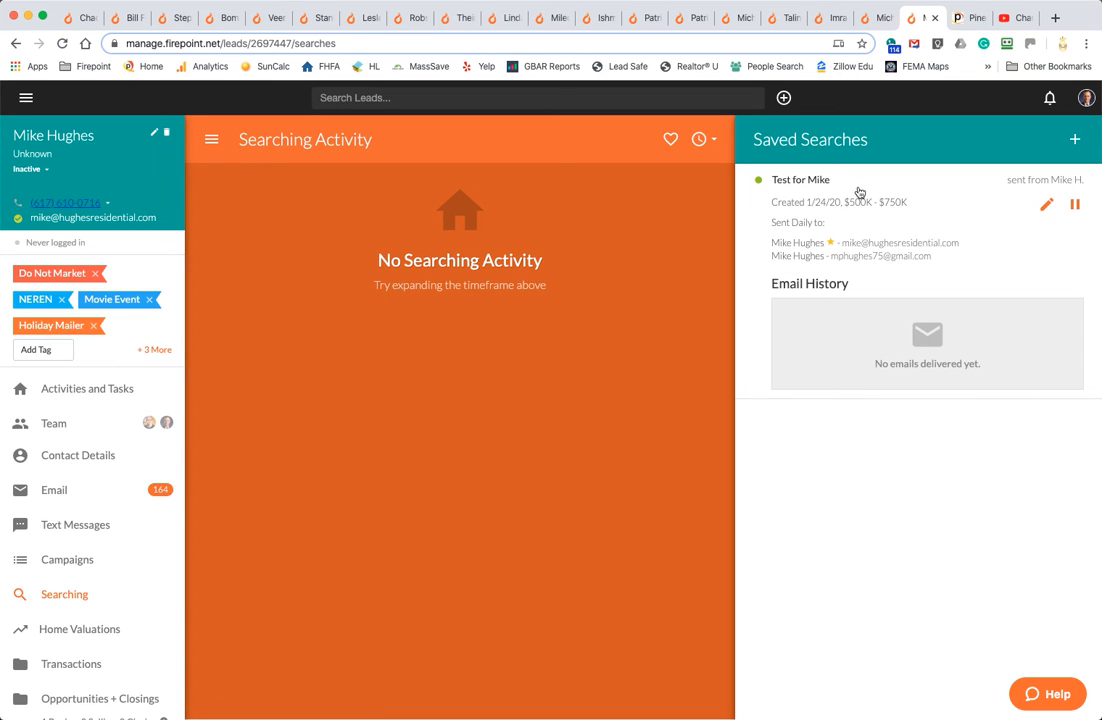
left_click(800, 180)
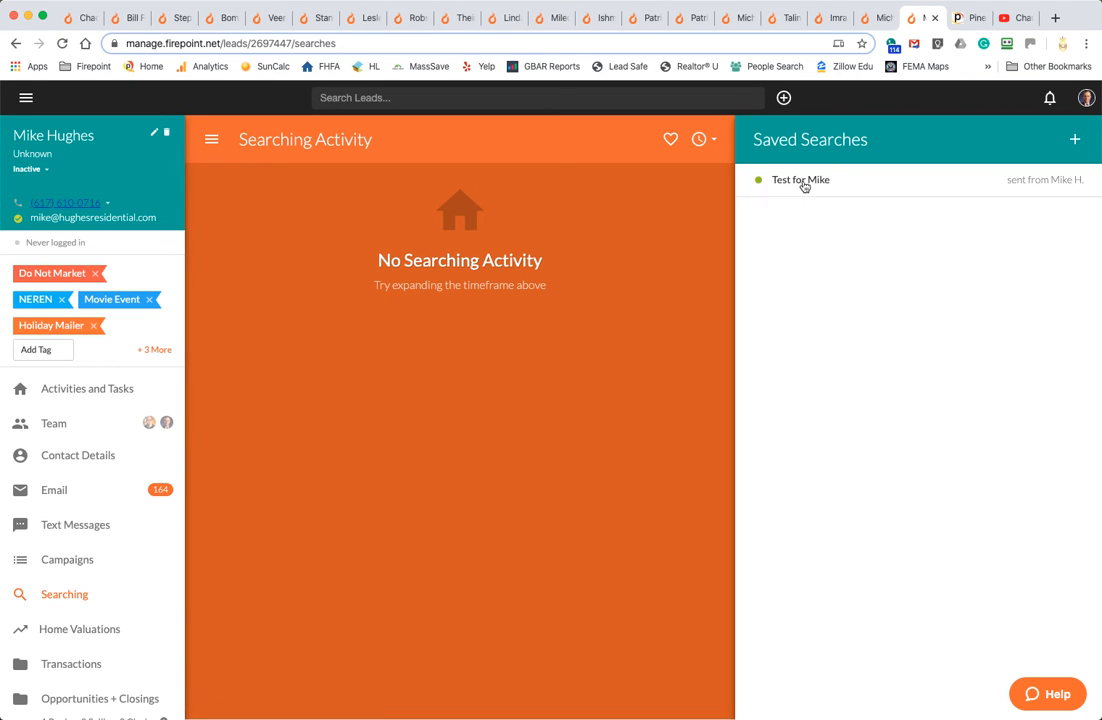
left_click(800, 180)
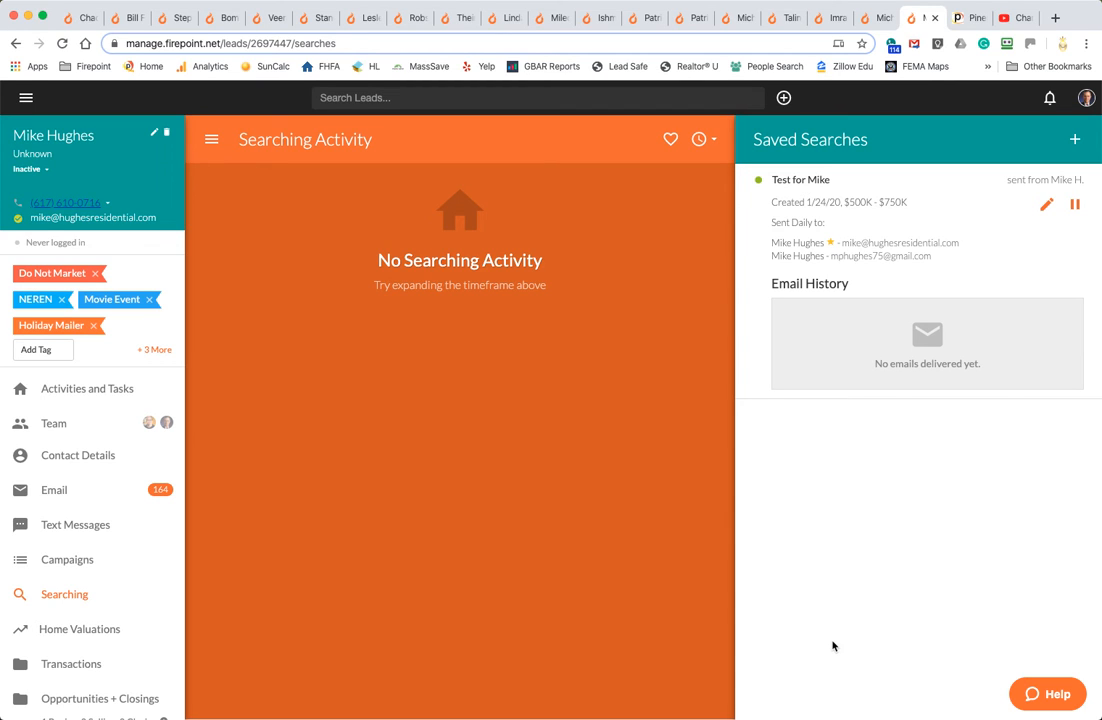
mouse_move(868, 488)
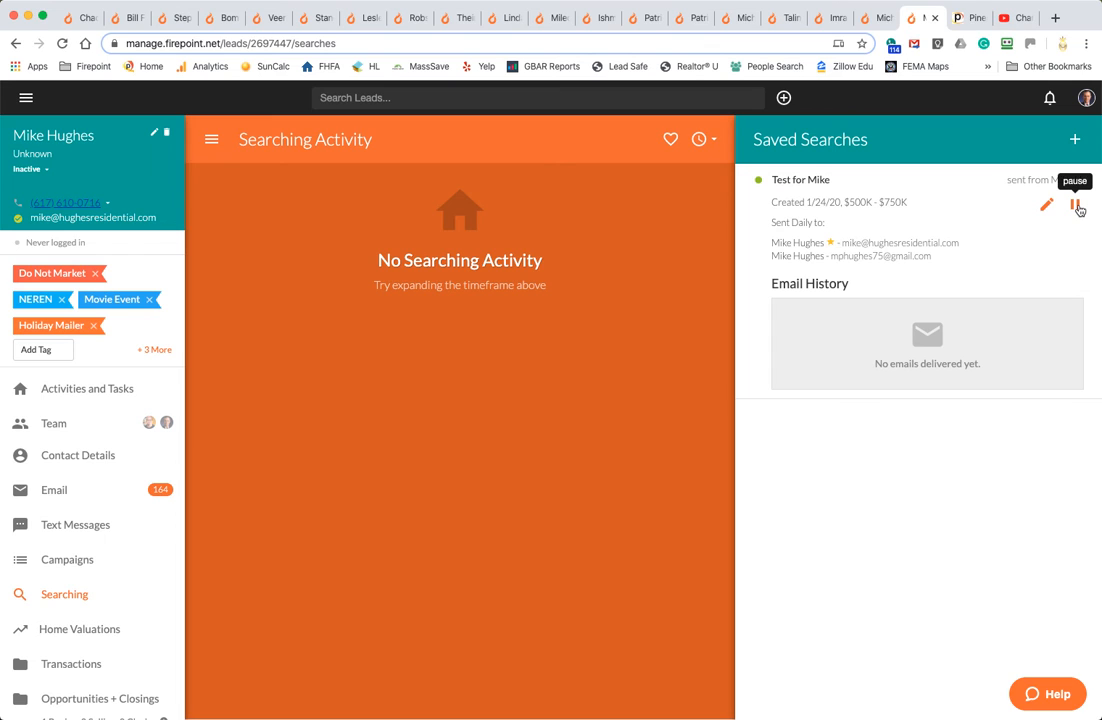
left_click(1078, 204)
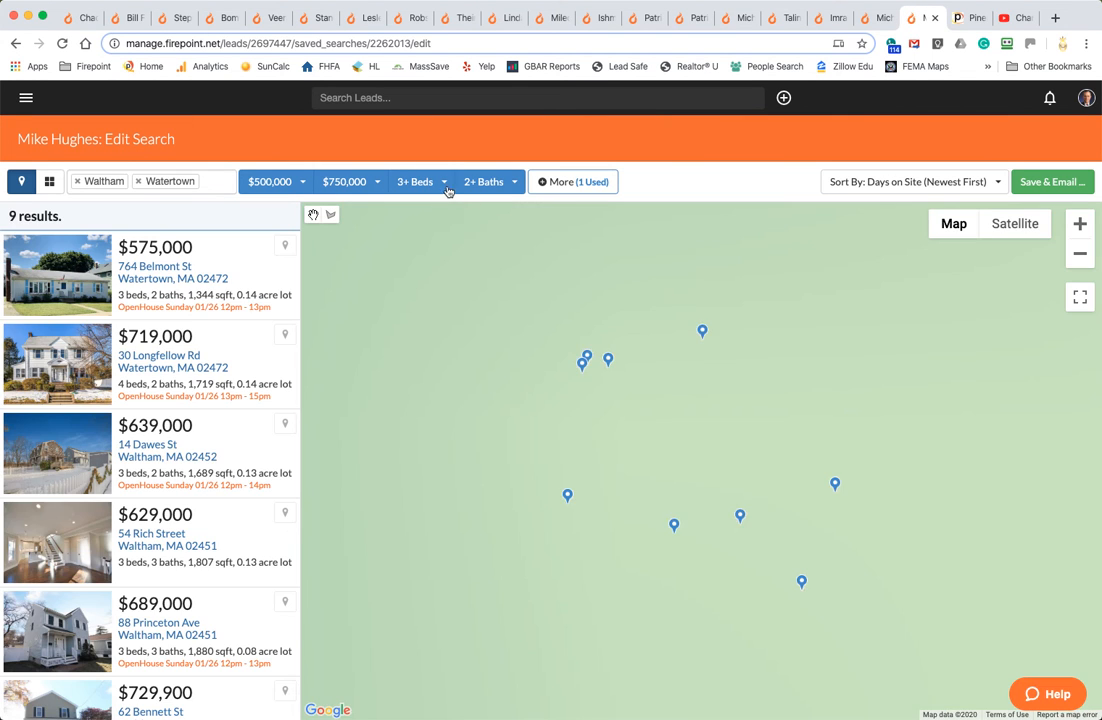
Change Beds to 4+, leaving 3 results, and re-save Test for Mike
left_click(416, 180)
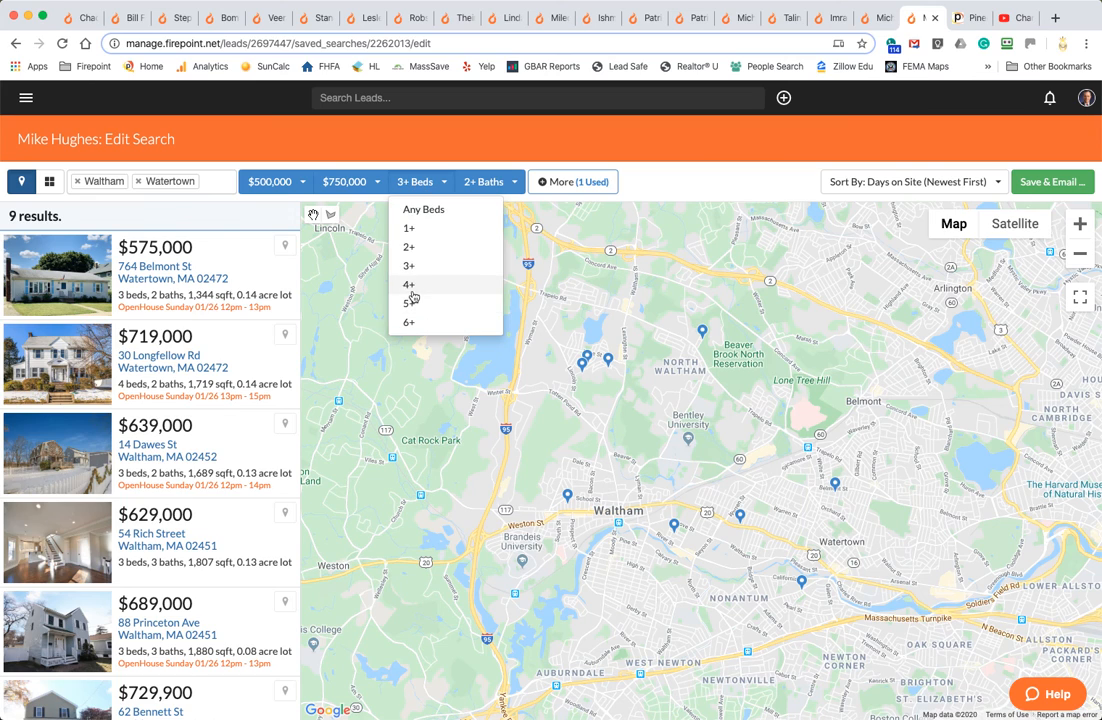
left_click(408, 284)
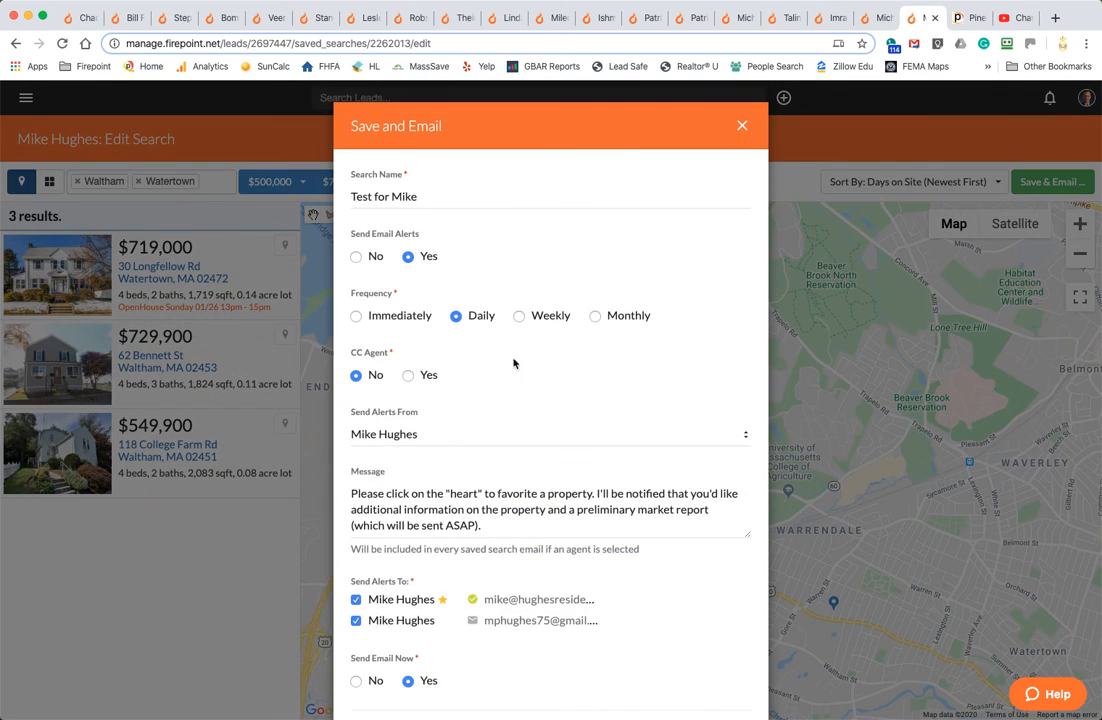
scroll("down", 3)
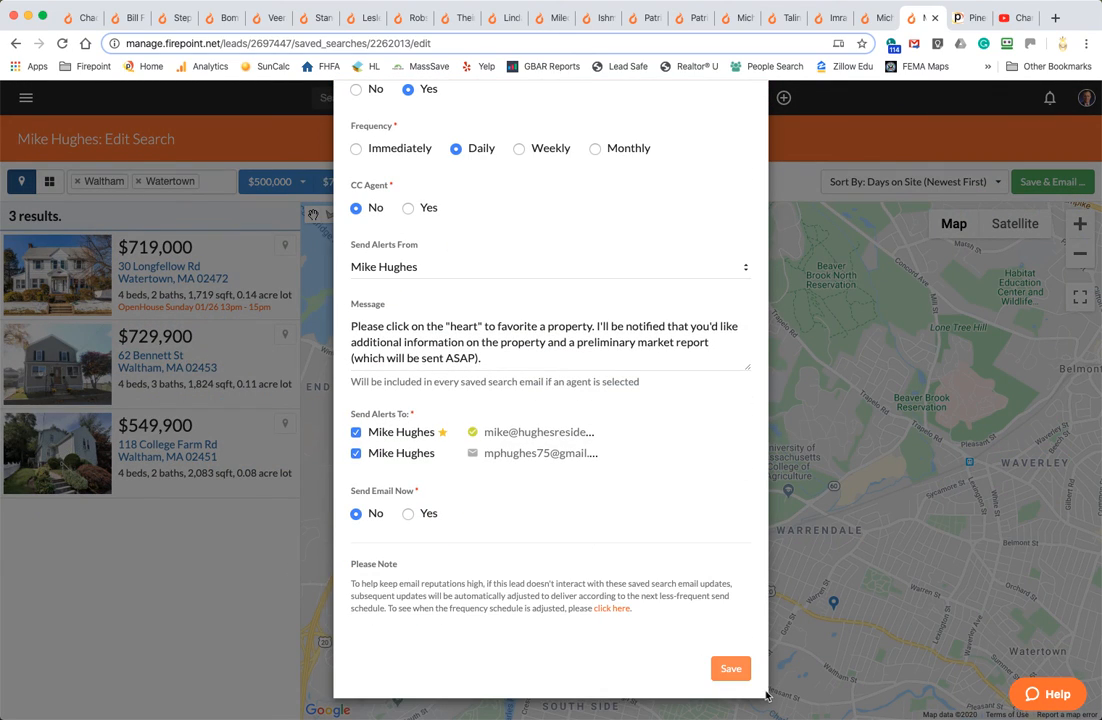
left_click(730, 668)
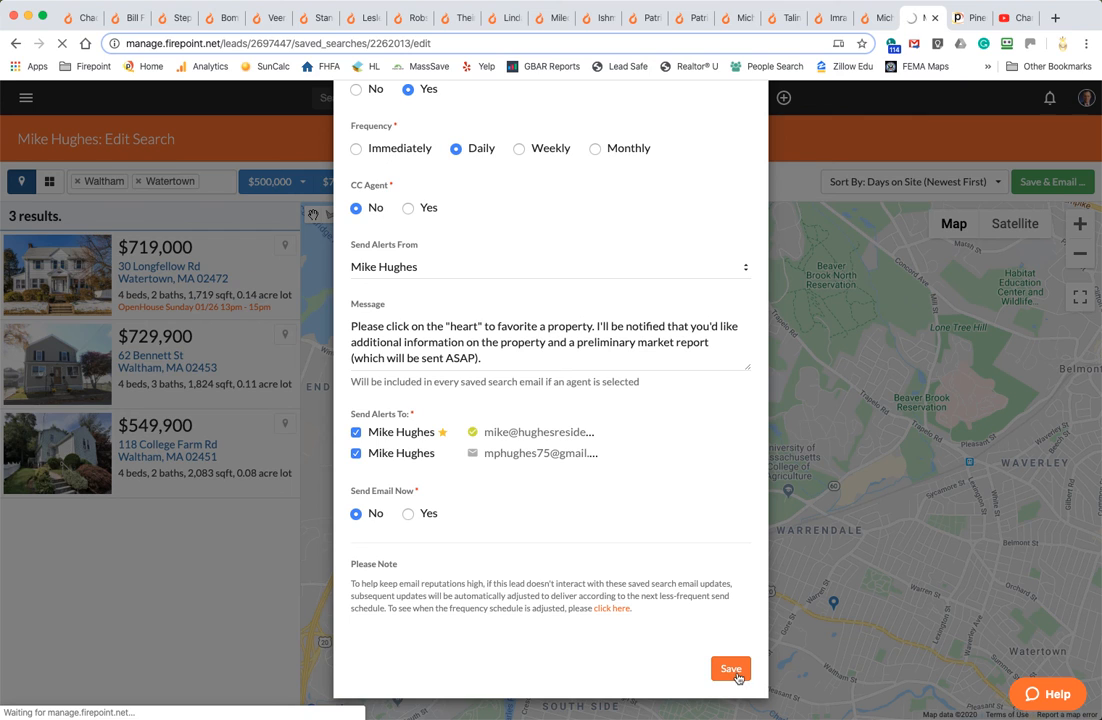
left_click(732, 668)
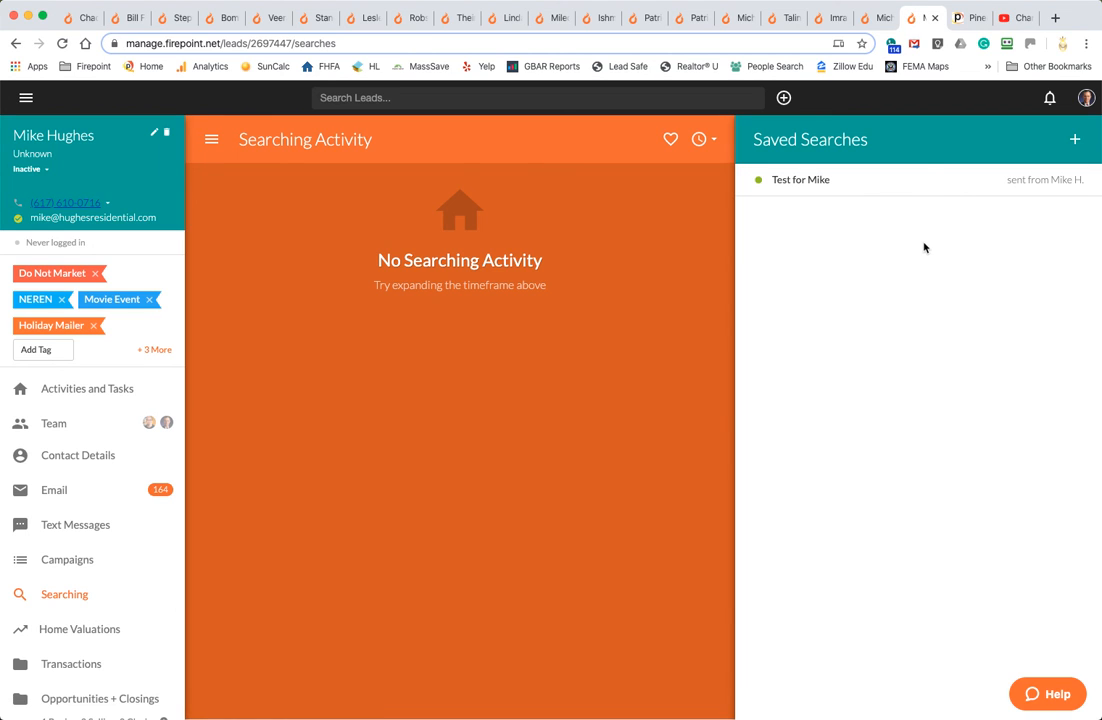
Pause the Test for Mike saved search, confirmed by 'Saved search paused'
left_click(800, 180)
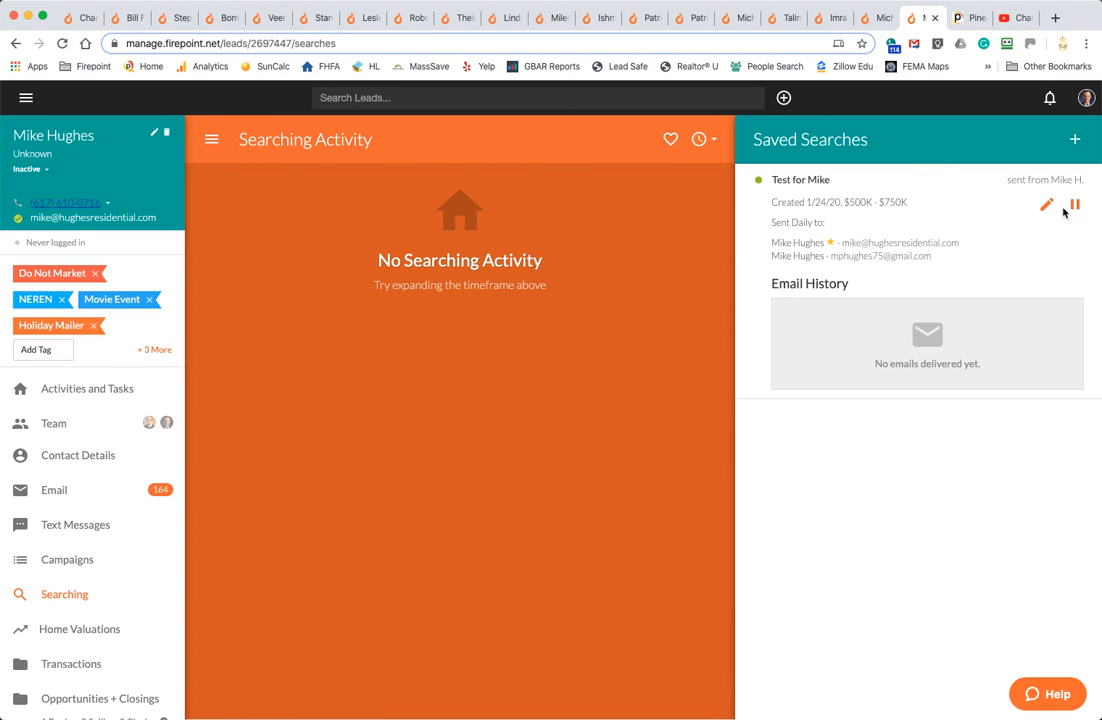
mouse_move(1076, 204)
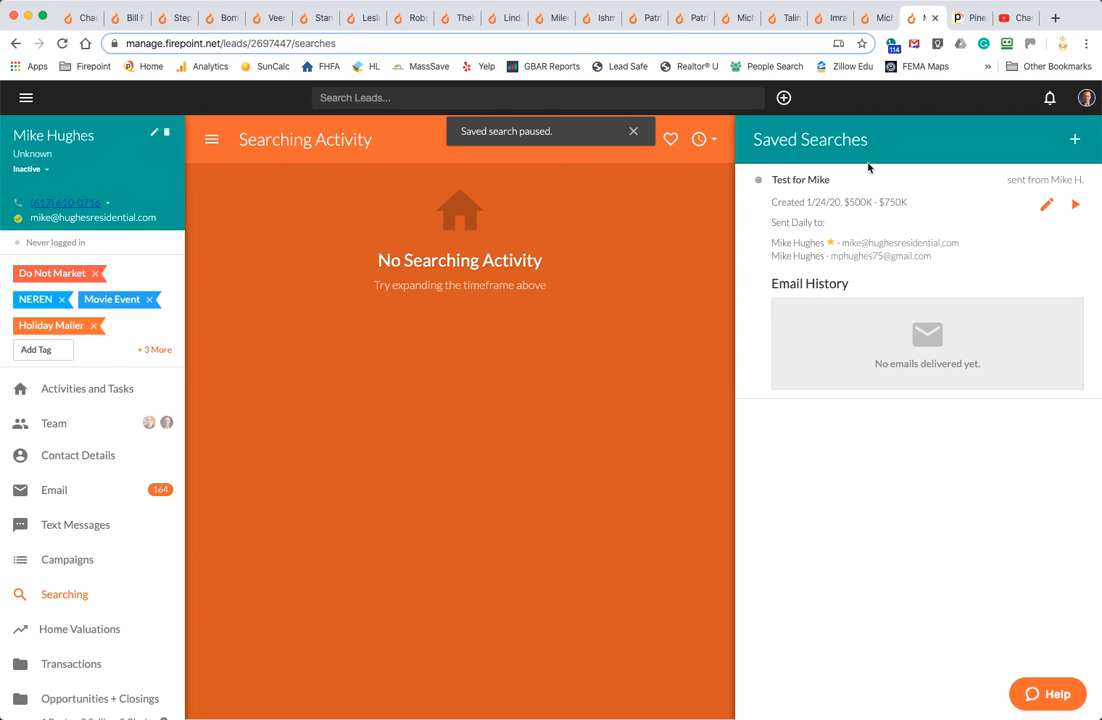
left_click(800, 180)
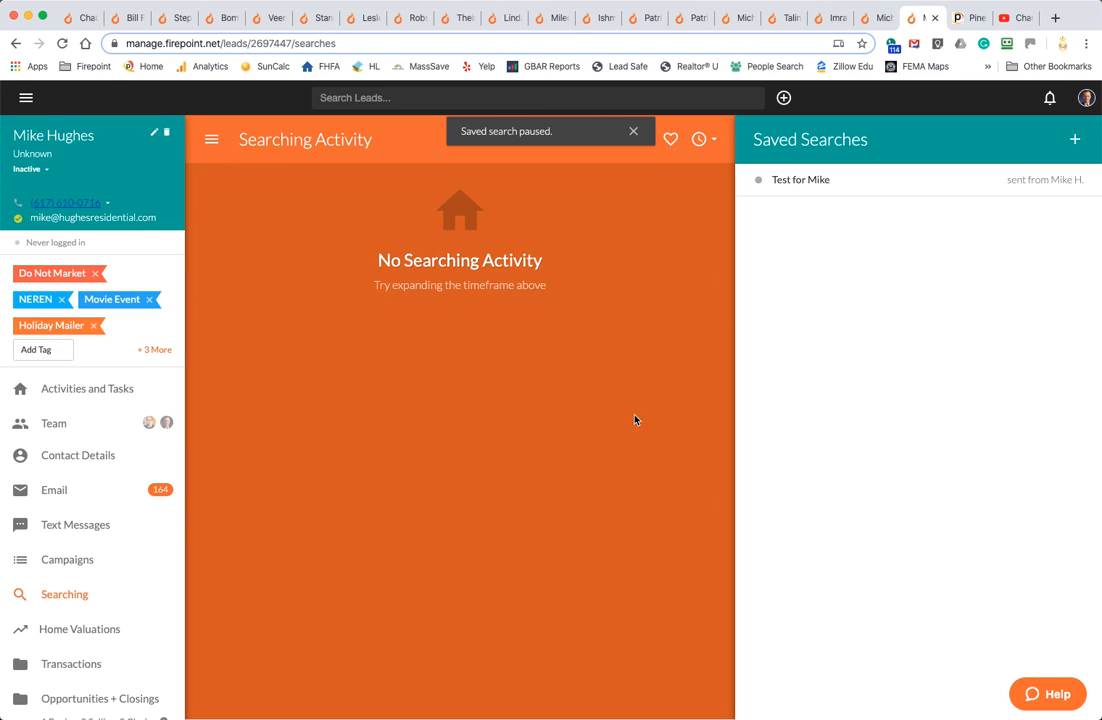
mouse_move(490, 260)
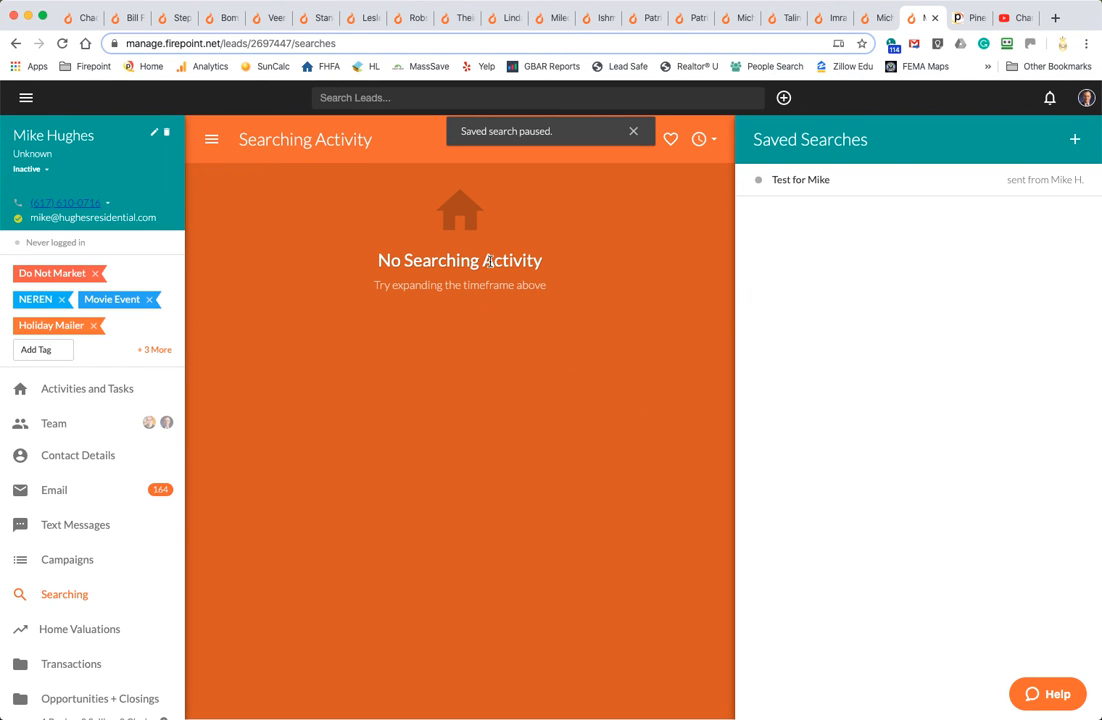
mouse_move(448, 280)
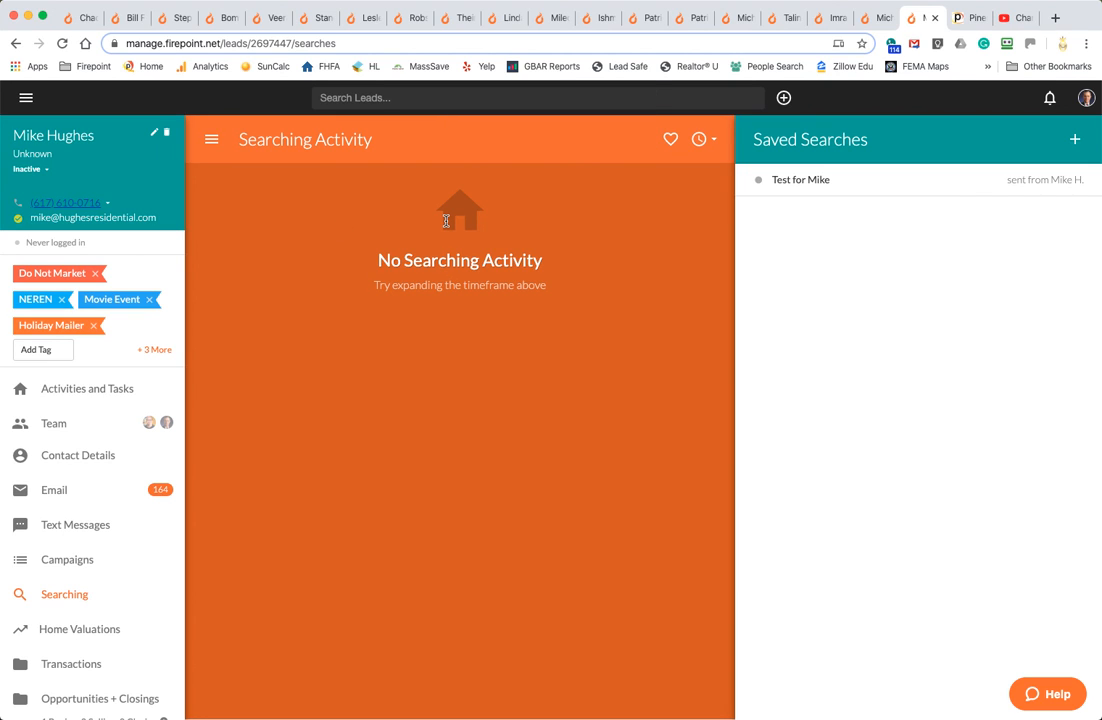
mouse_move(436, 278)
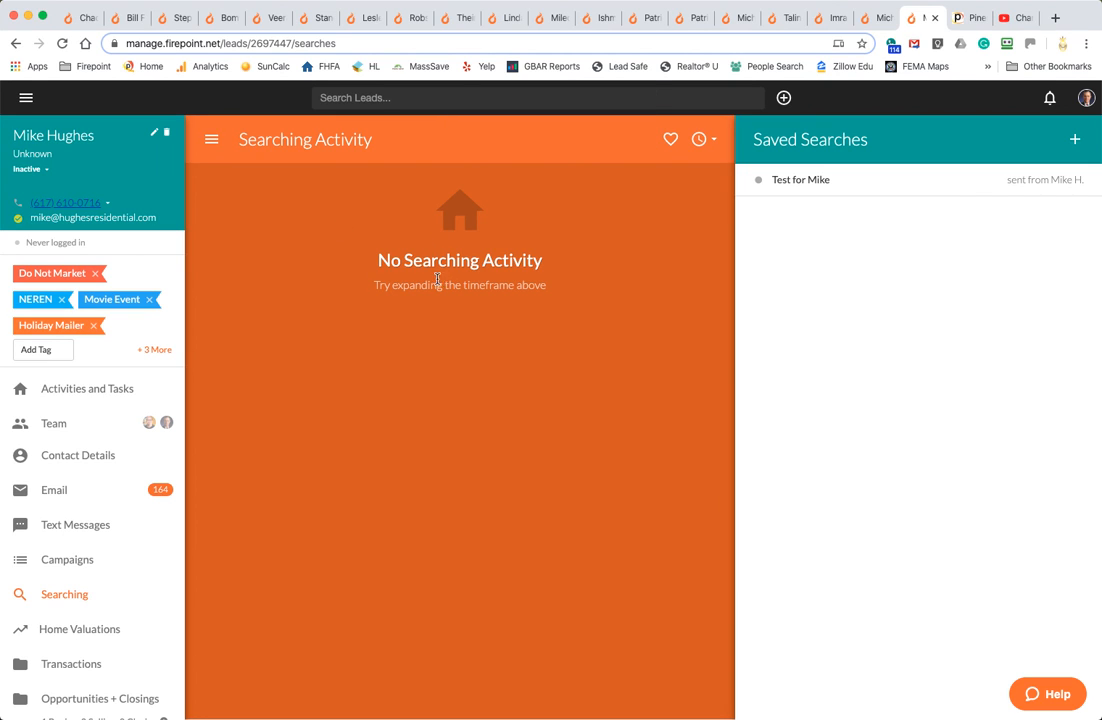
mouse_move(700, 328)
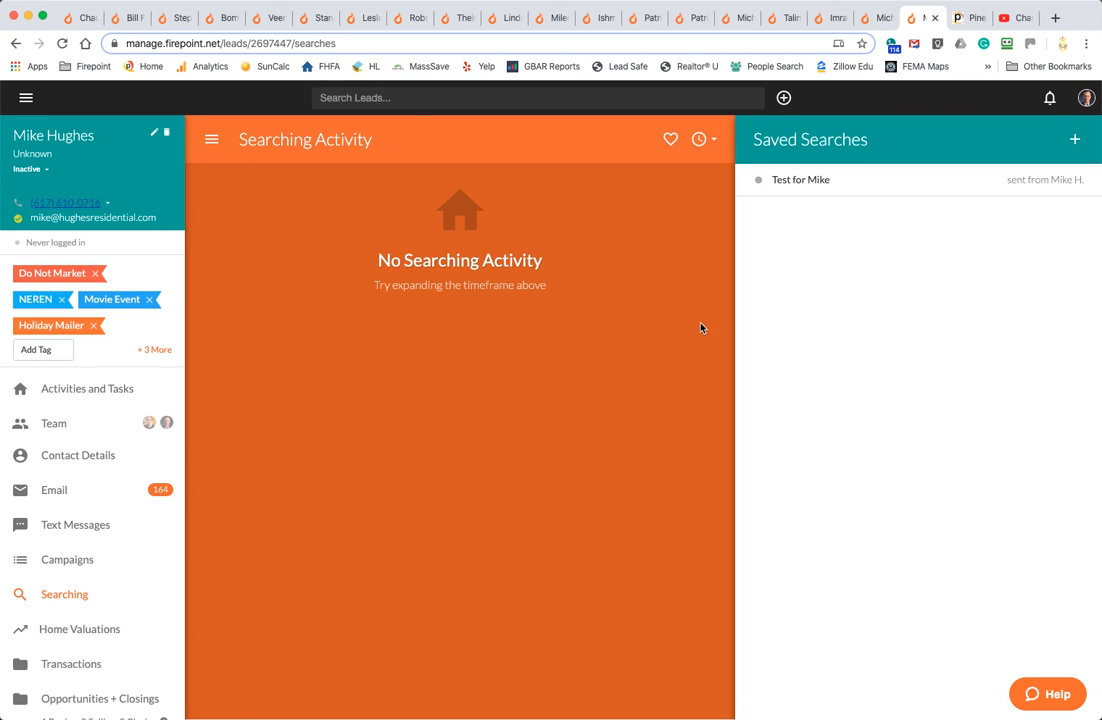
mouse_move(84, 388)
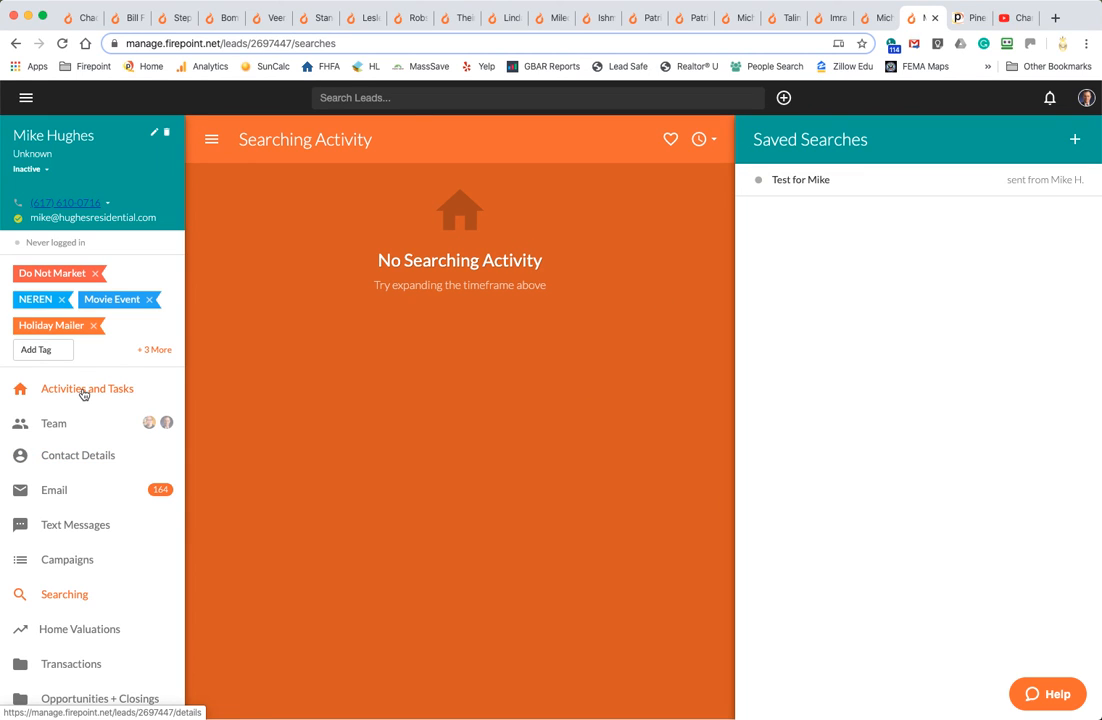